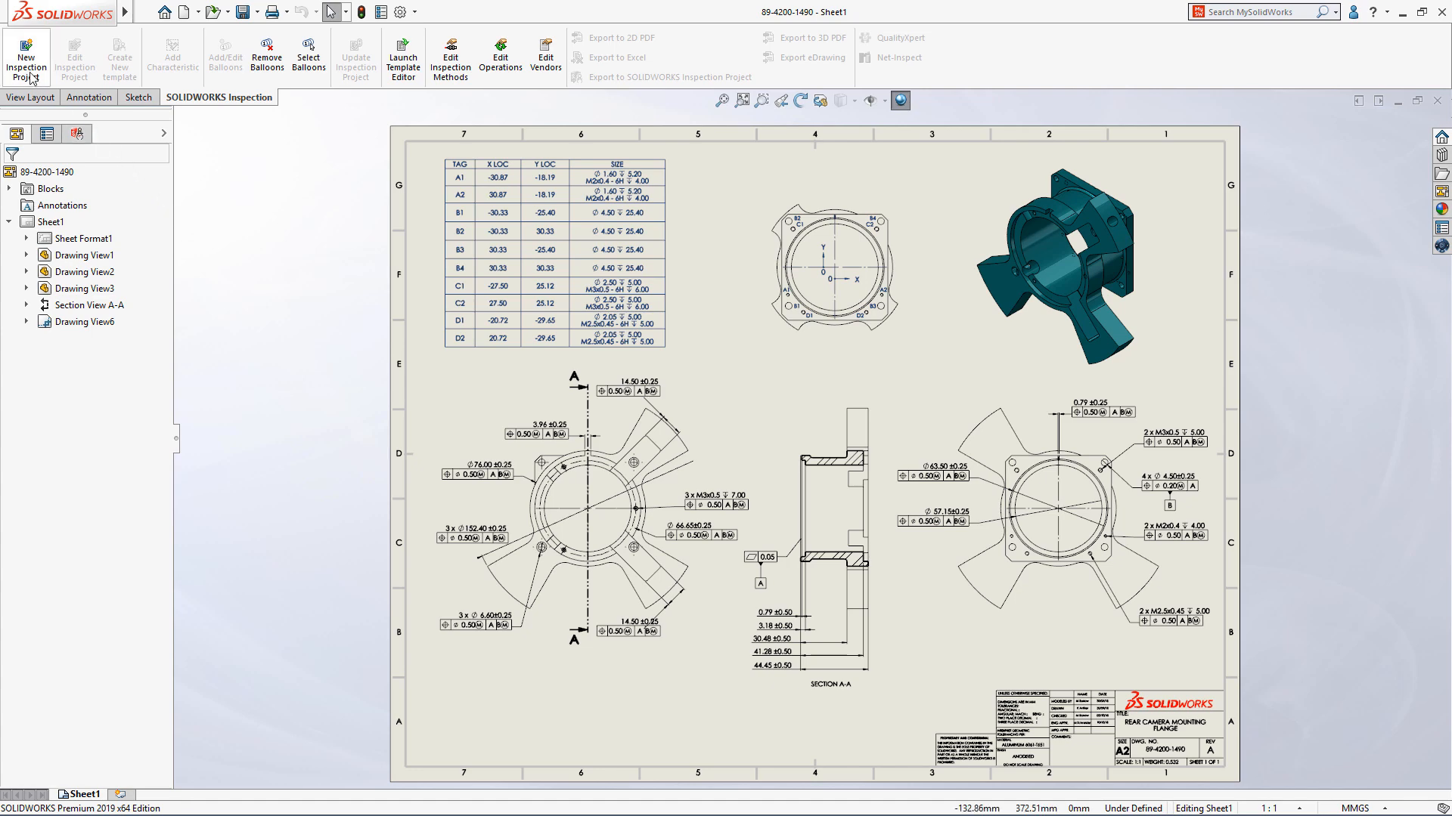
Create a new inspection project with vendor SOLIDWORKS and job number 0001.
left_click(25, 48)
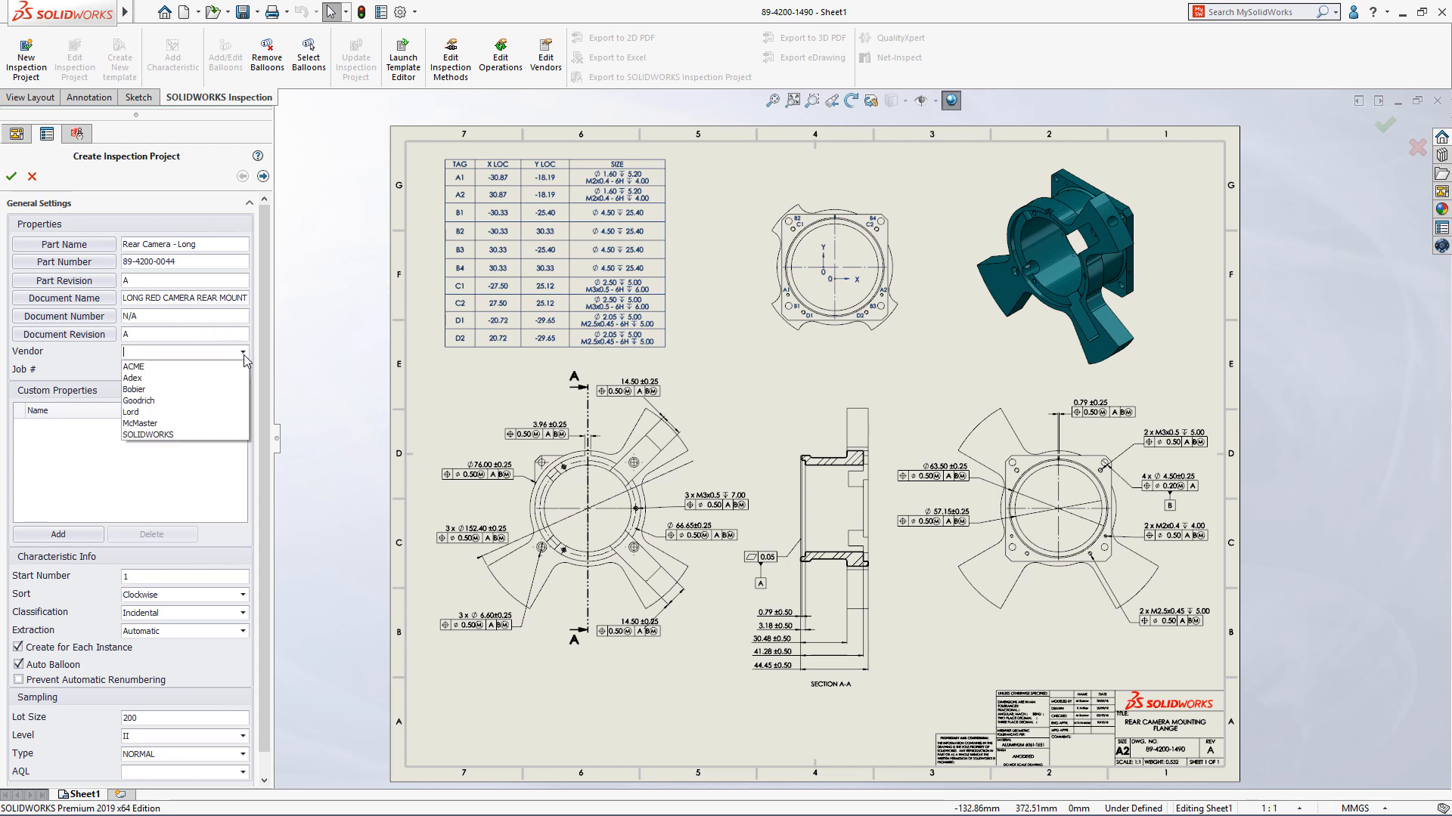
left_click(148, 434)
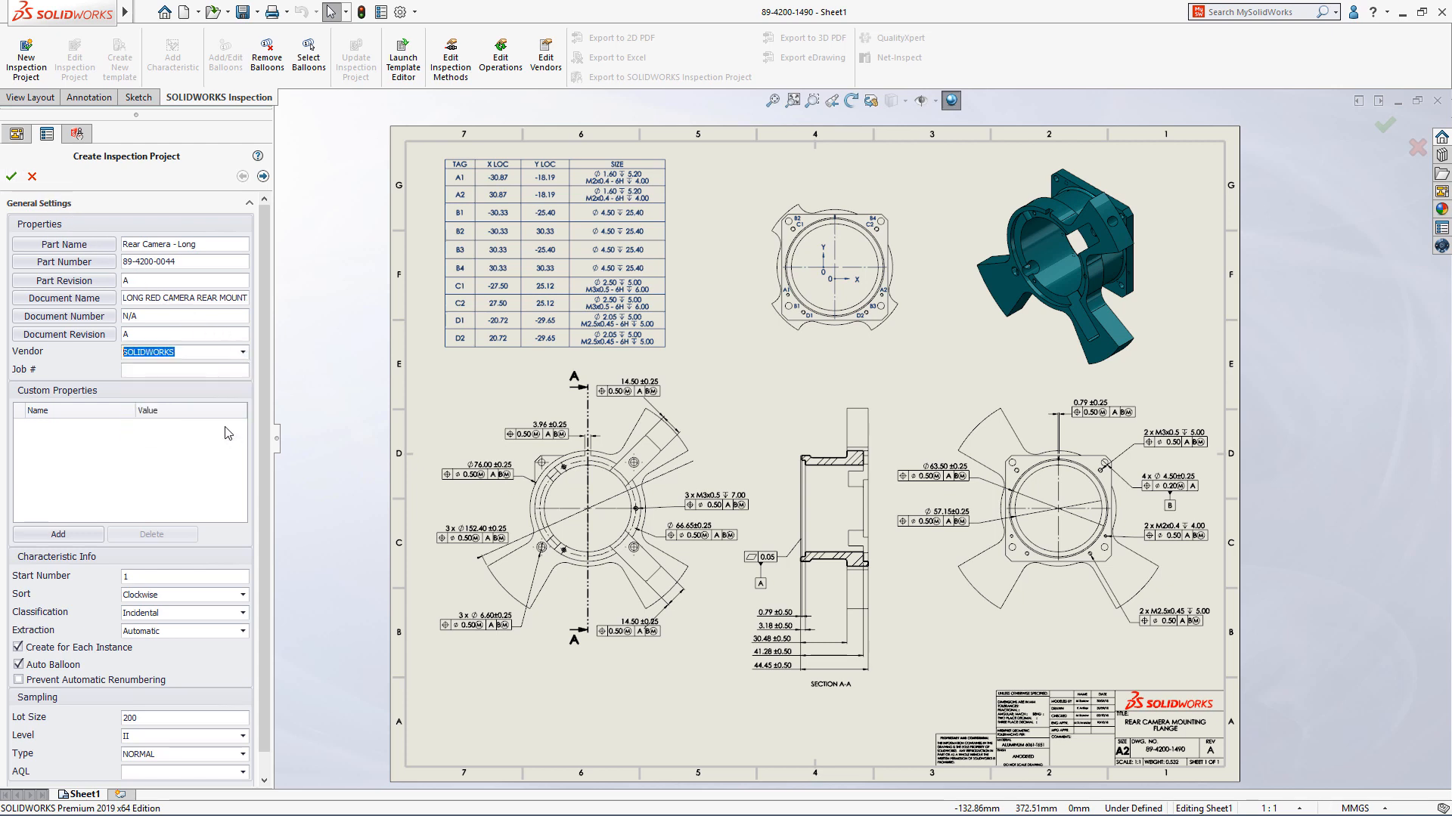
type("0001")
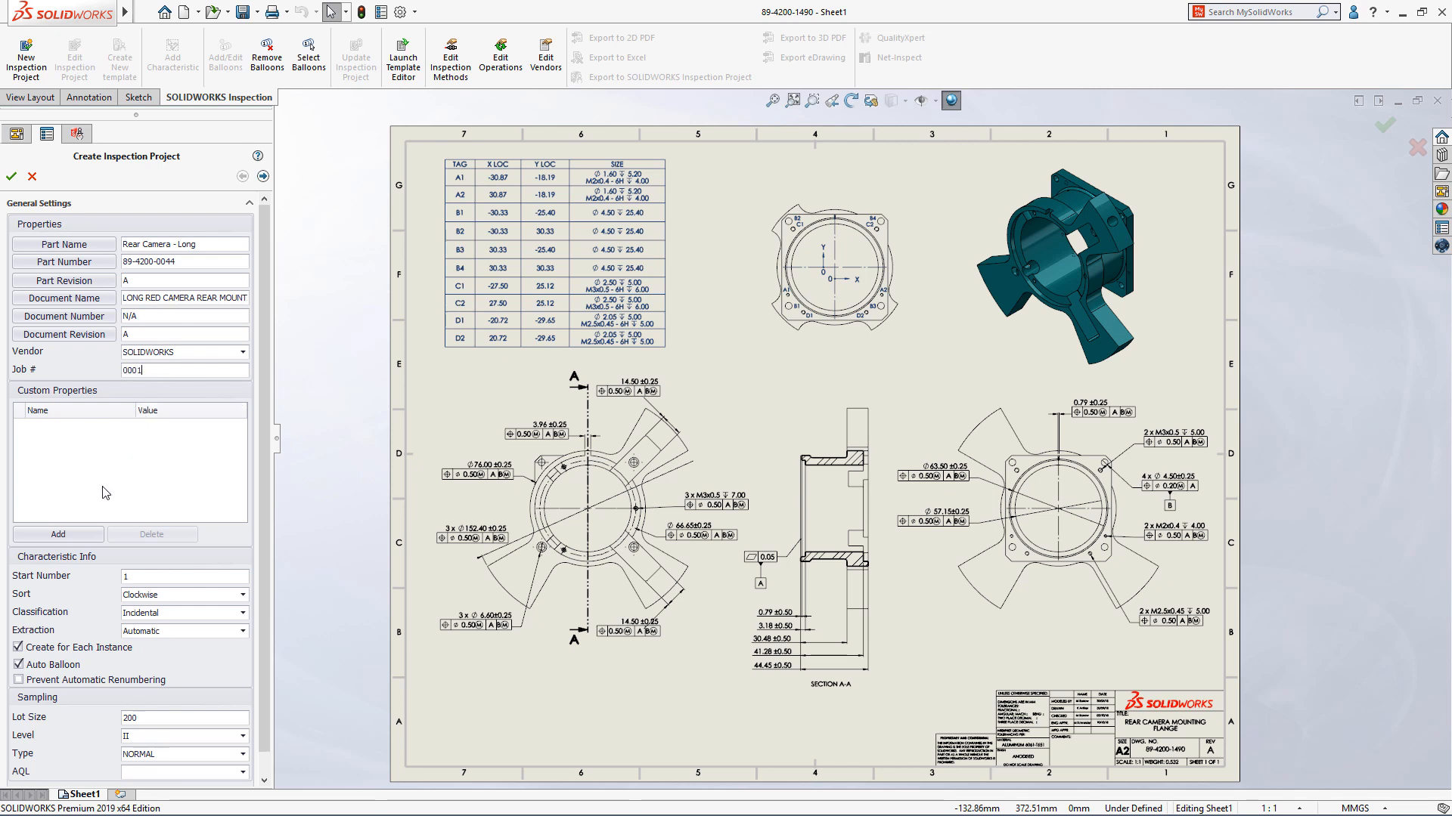
Add a CheckedBy custom property linked to the drawing's Checked By value.
left_click(58, 534)
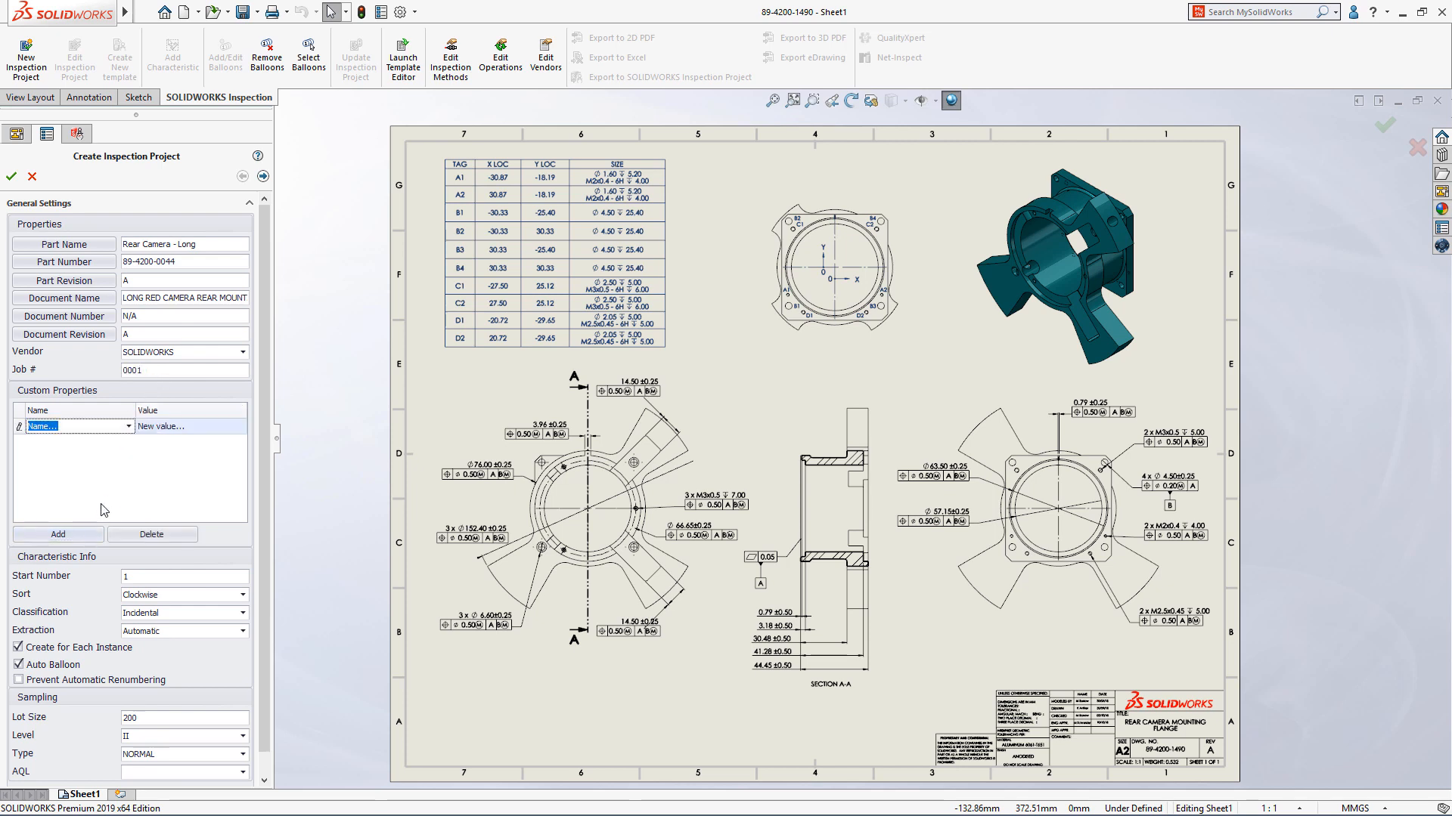
left_click(127, 426)
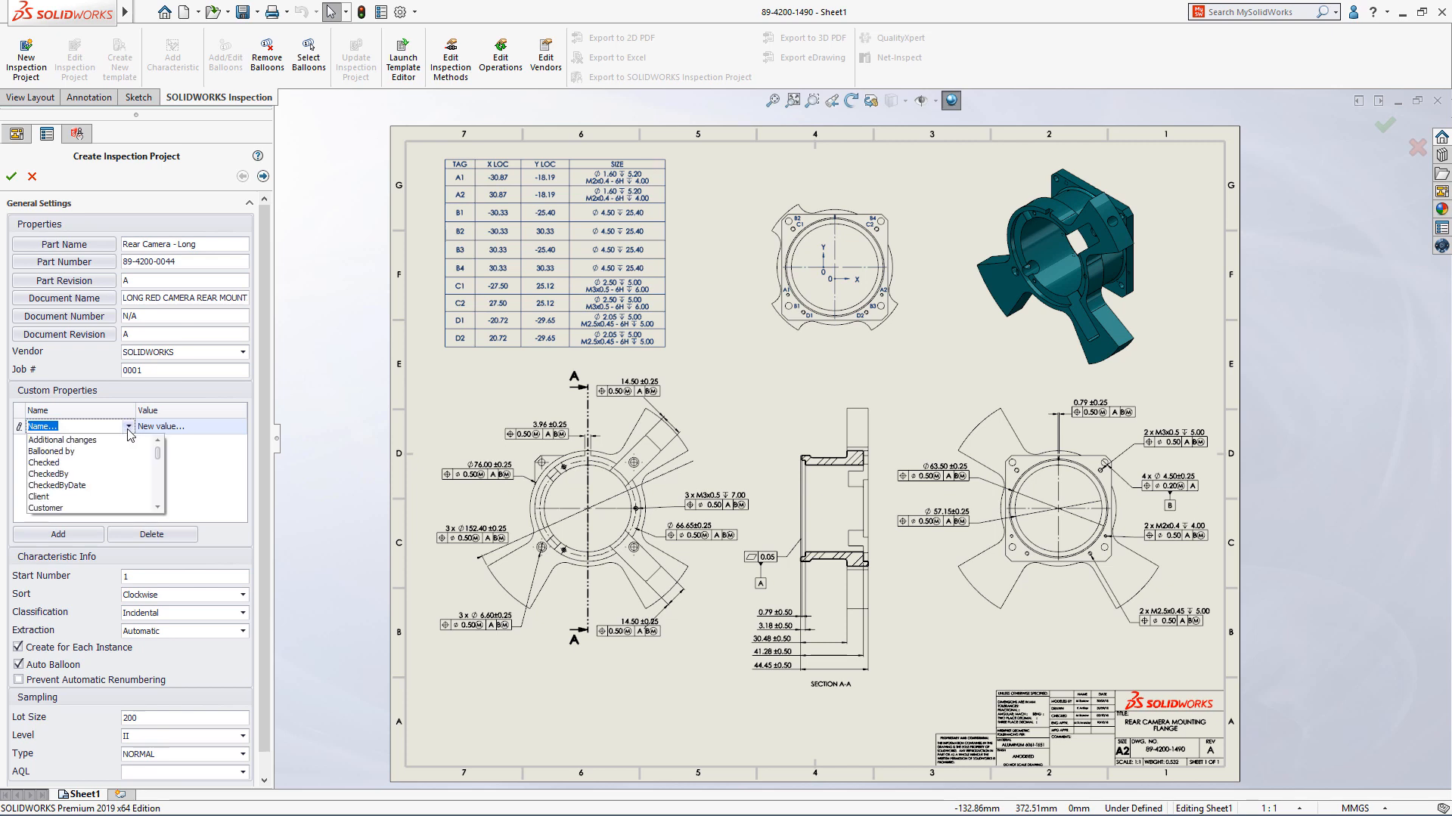
left_click(48, 473)
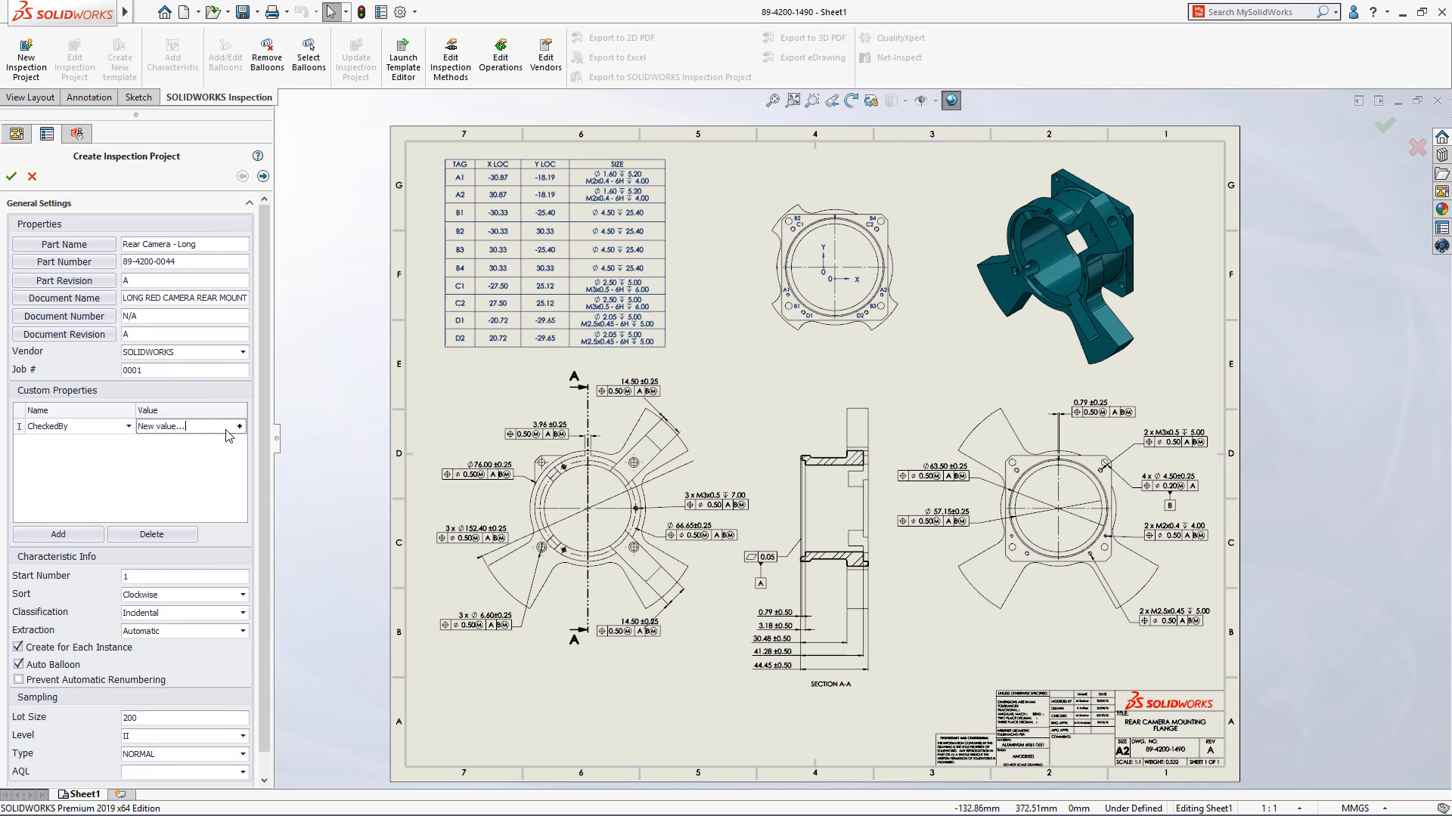
left_click(239, 425)
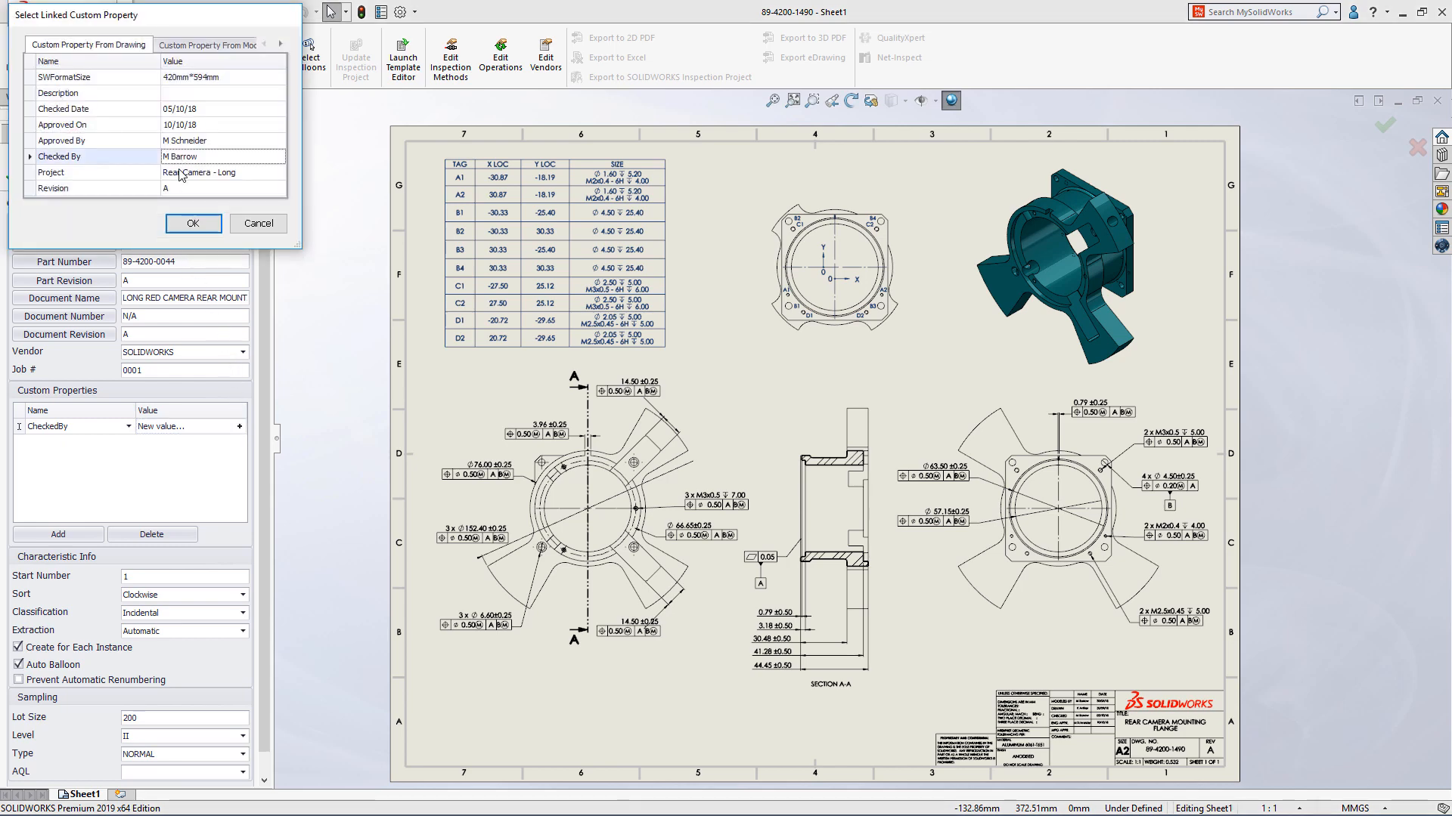
left_click(194, 224)
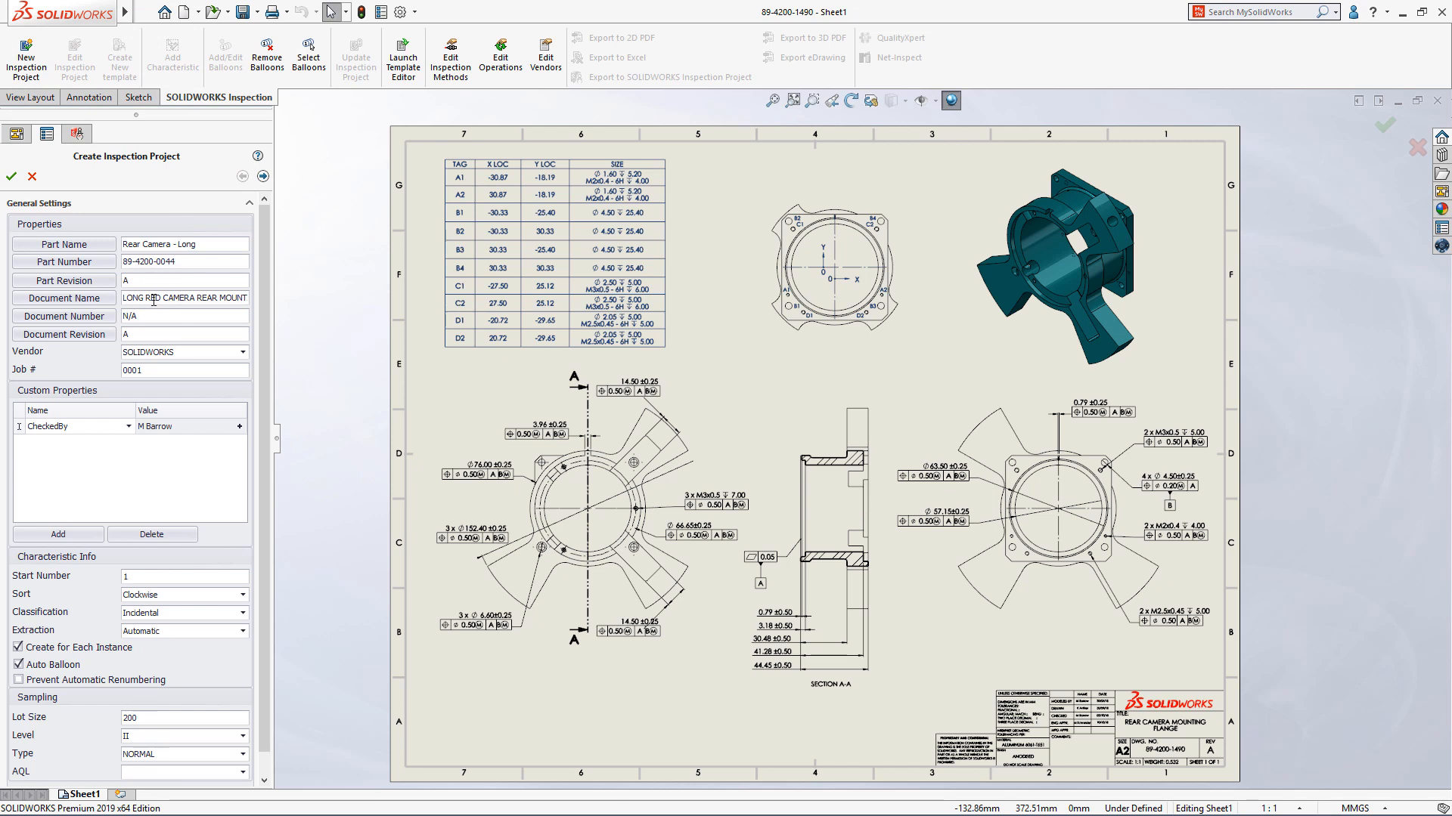
Add a Material custom property linked to the model's MATERIAL value, ALUMINUM 6061-T651.
left_click(58, 534)
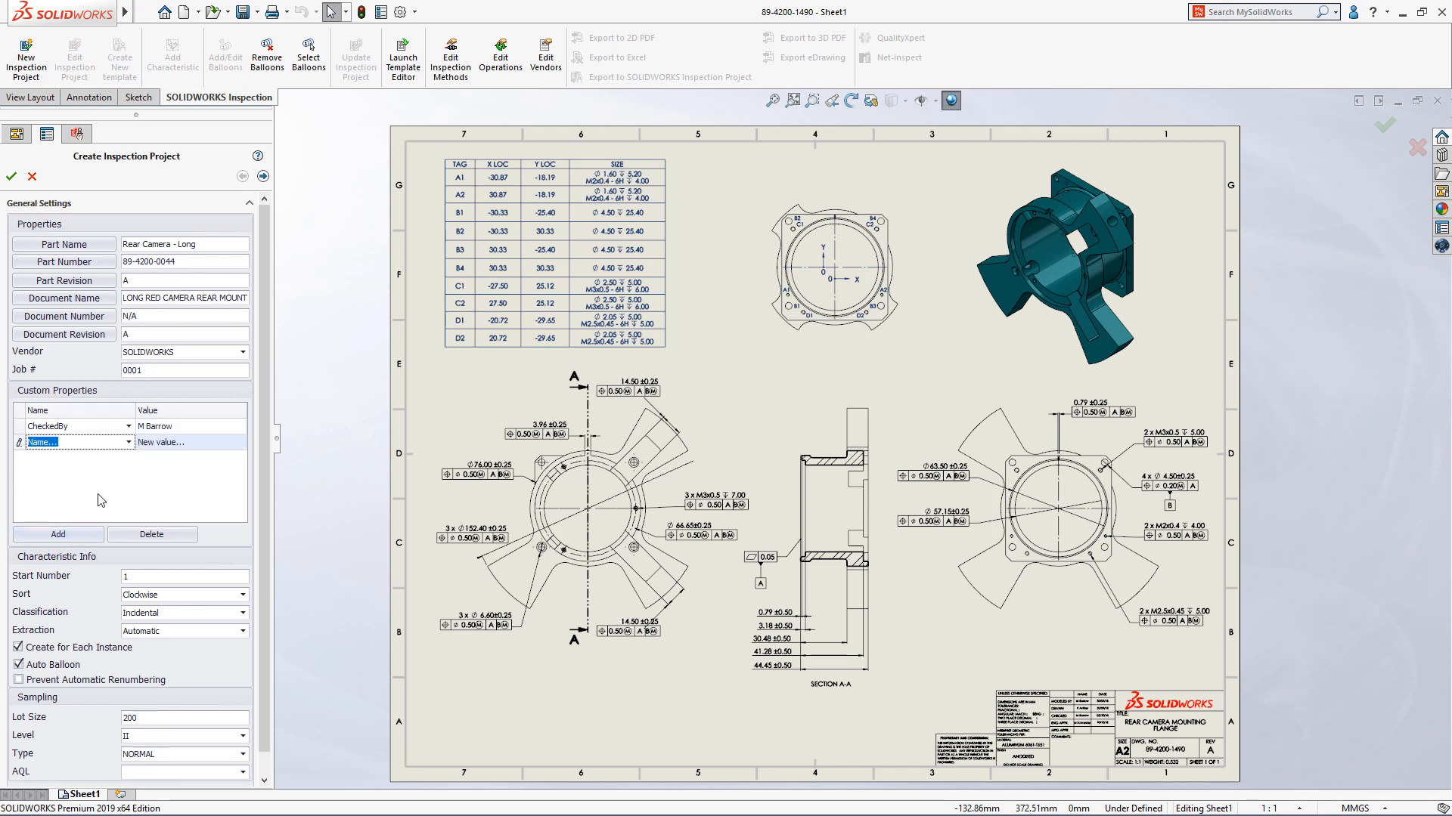
left_click(124, 442)
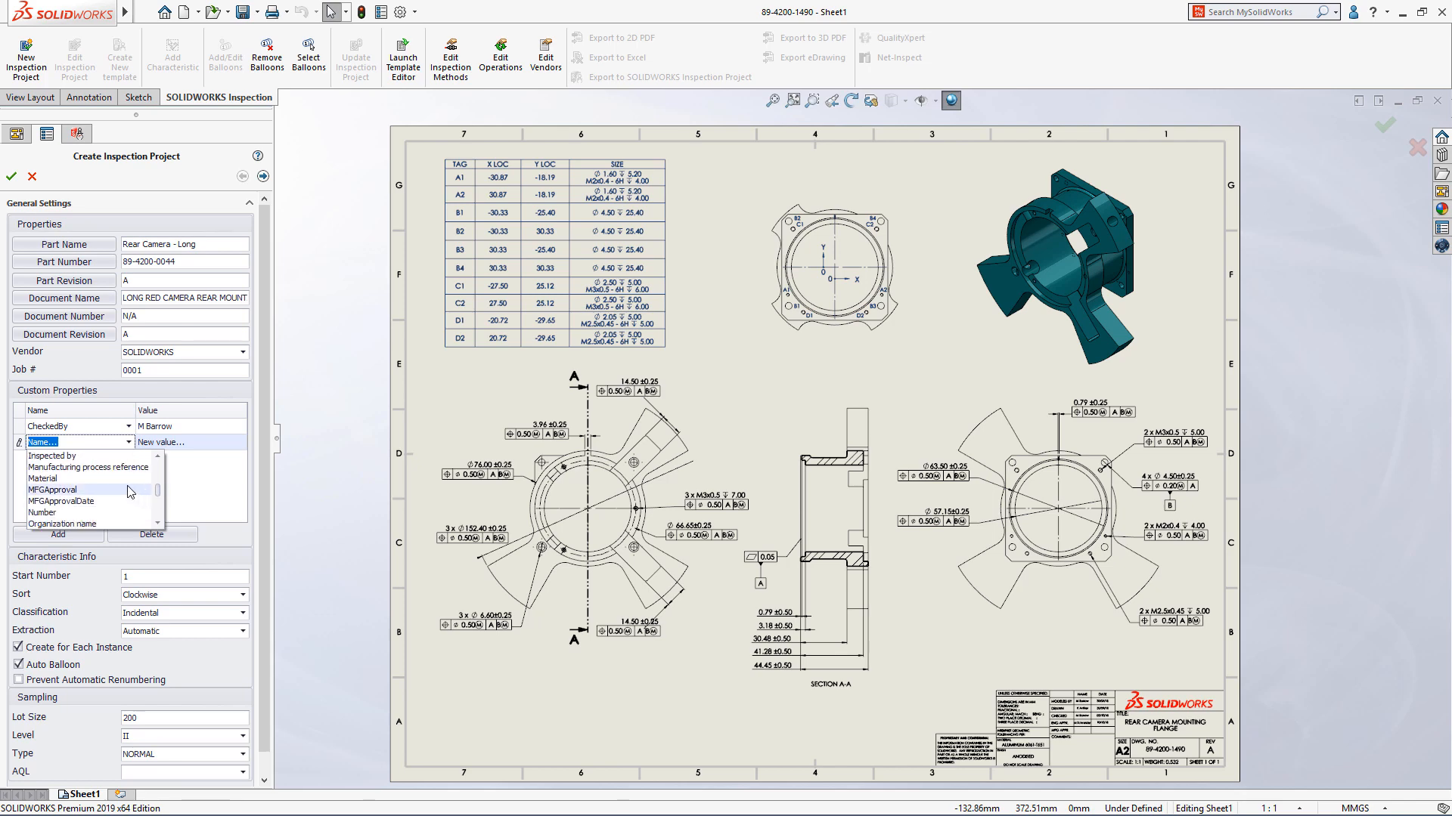
left_click(42, 478)
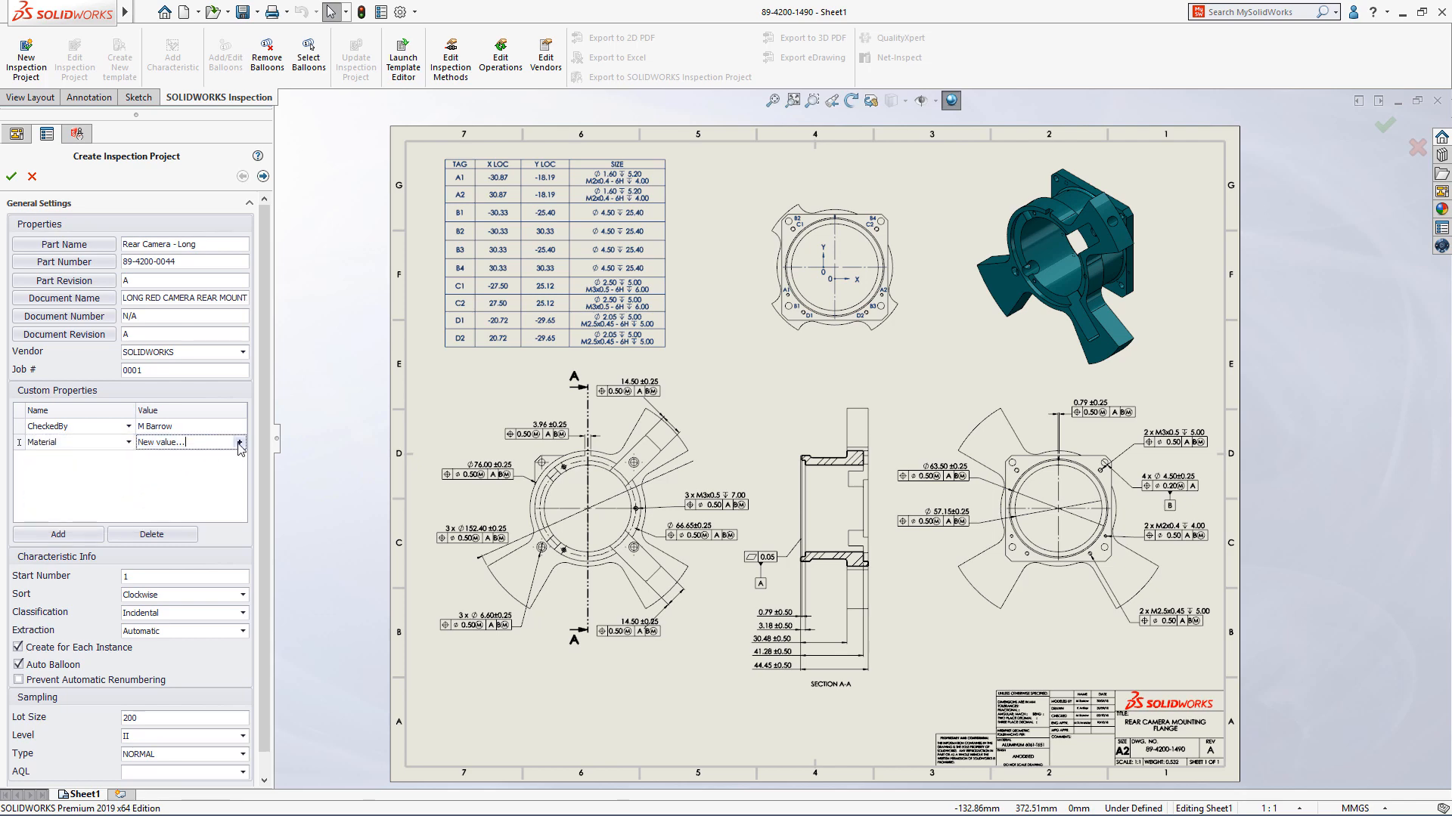
left_click(240, 441)
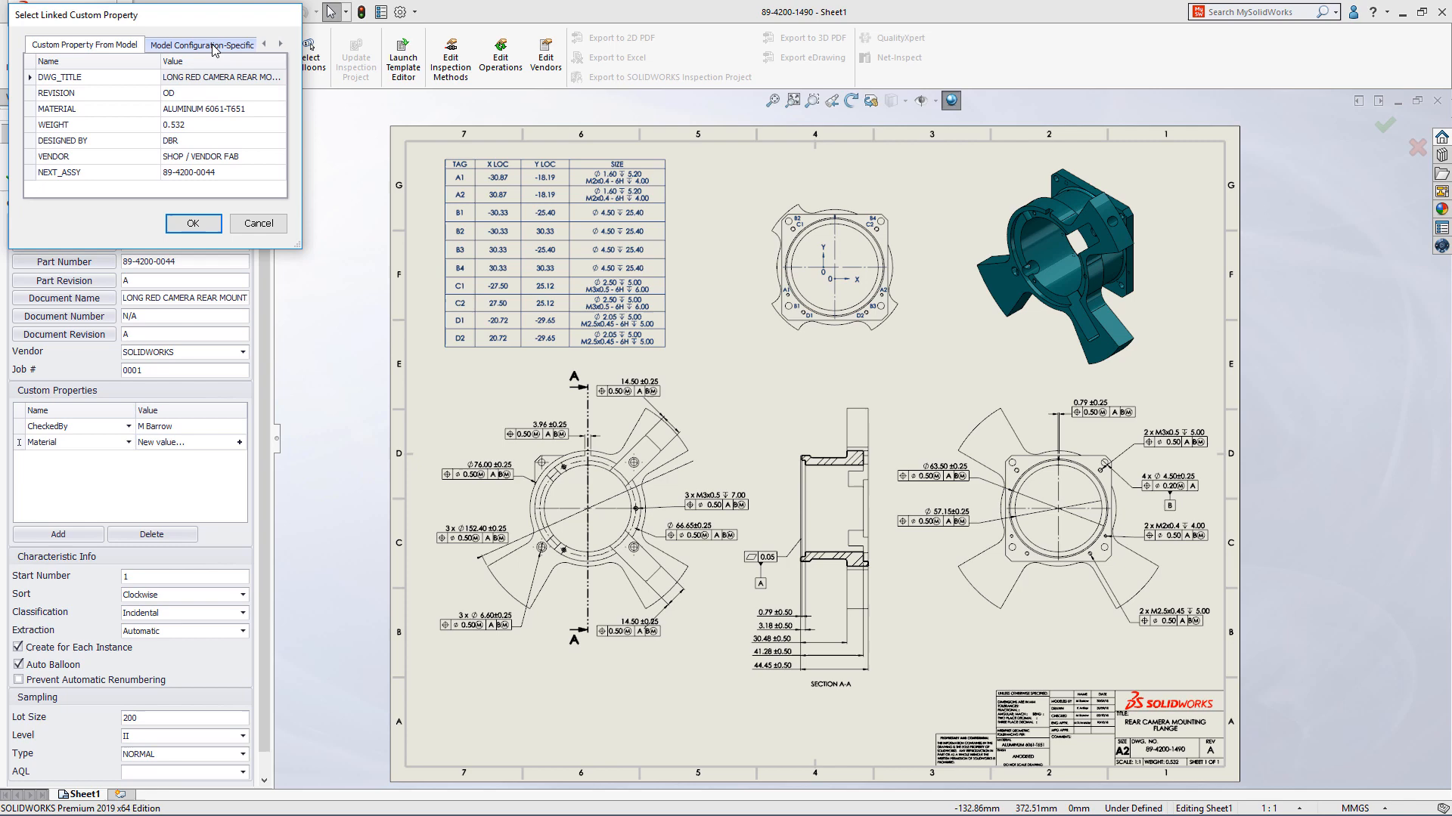
left_click(193, 223)
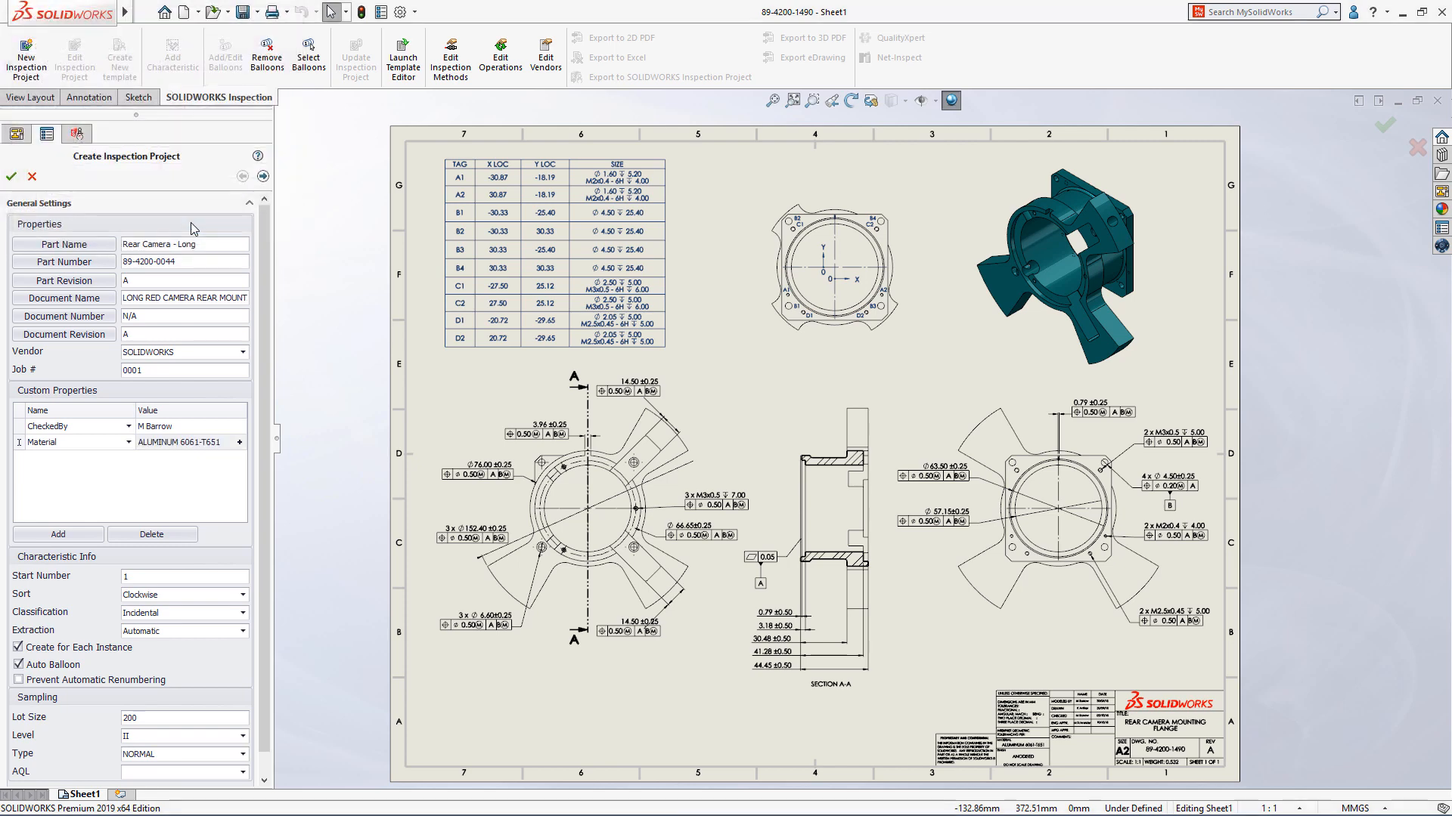
left_click(263, 176)
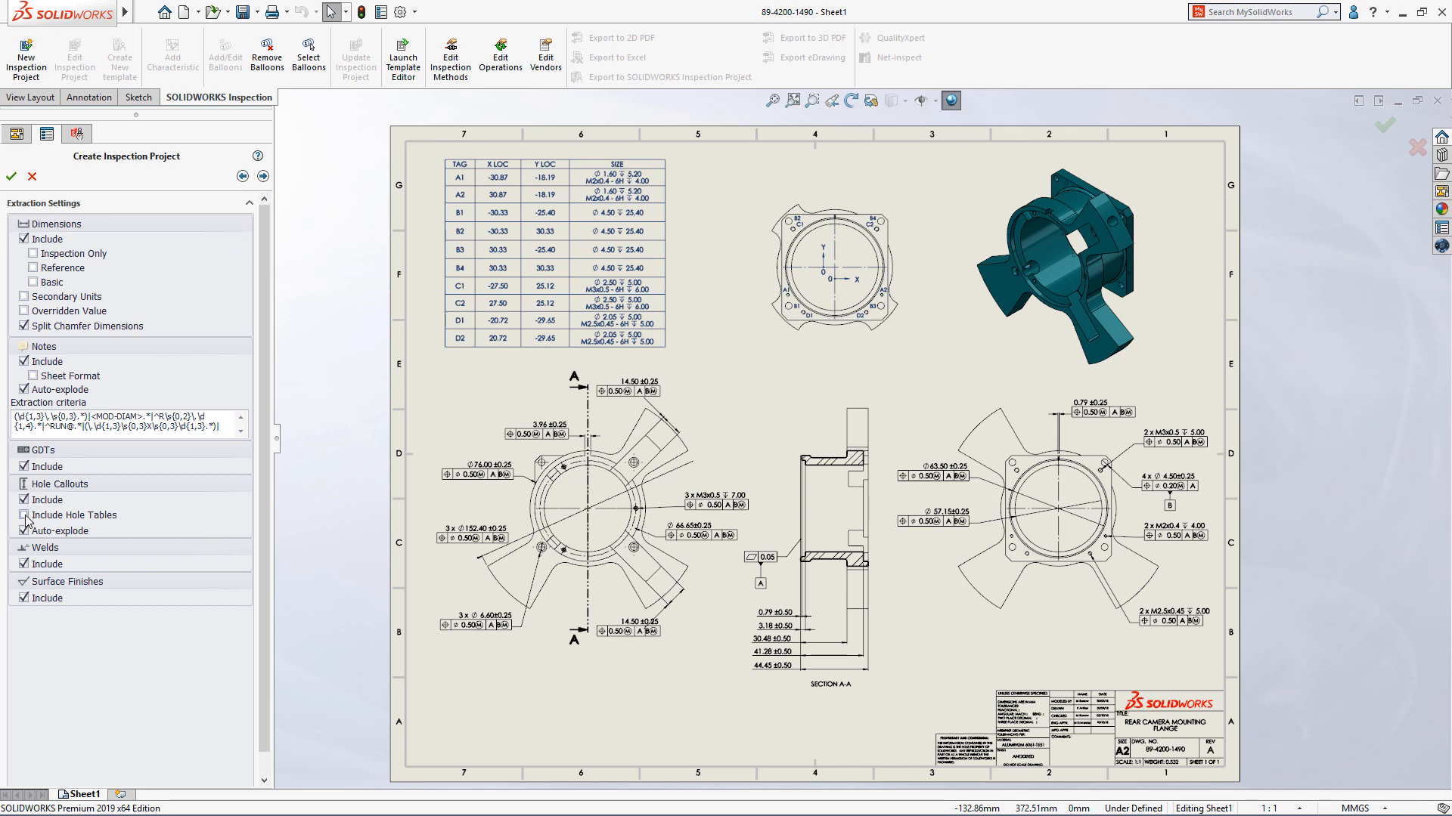
Turn on Include Hole Tables under Hole Callouts and finish creating the project.
left_click(24, 515)
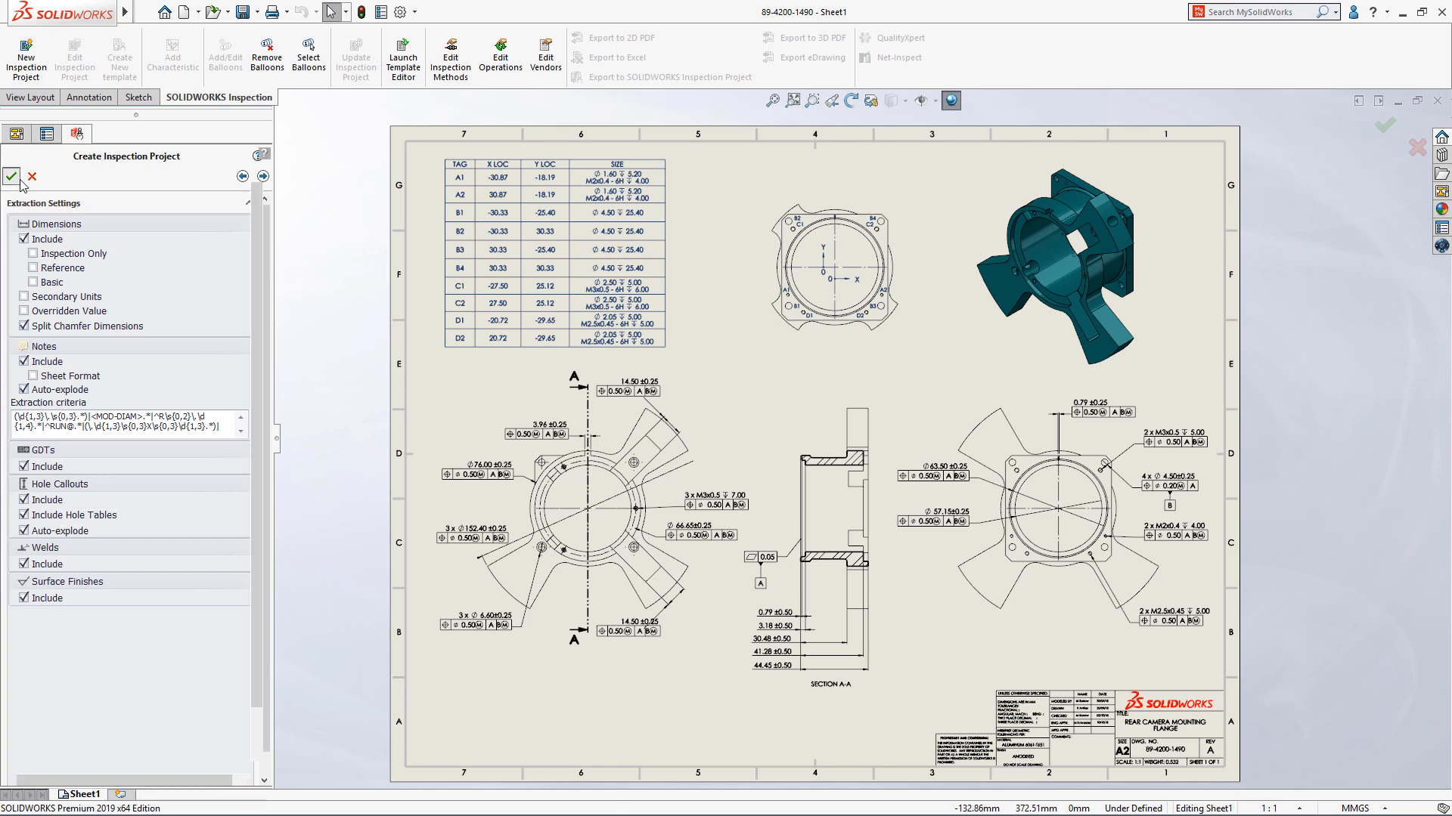
left_click(15, 177)
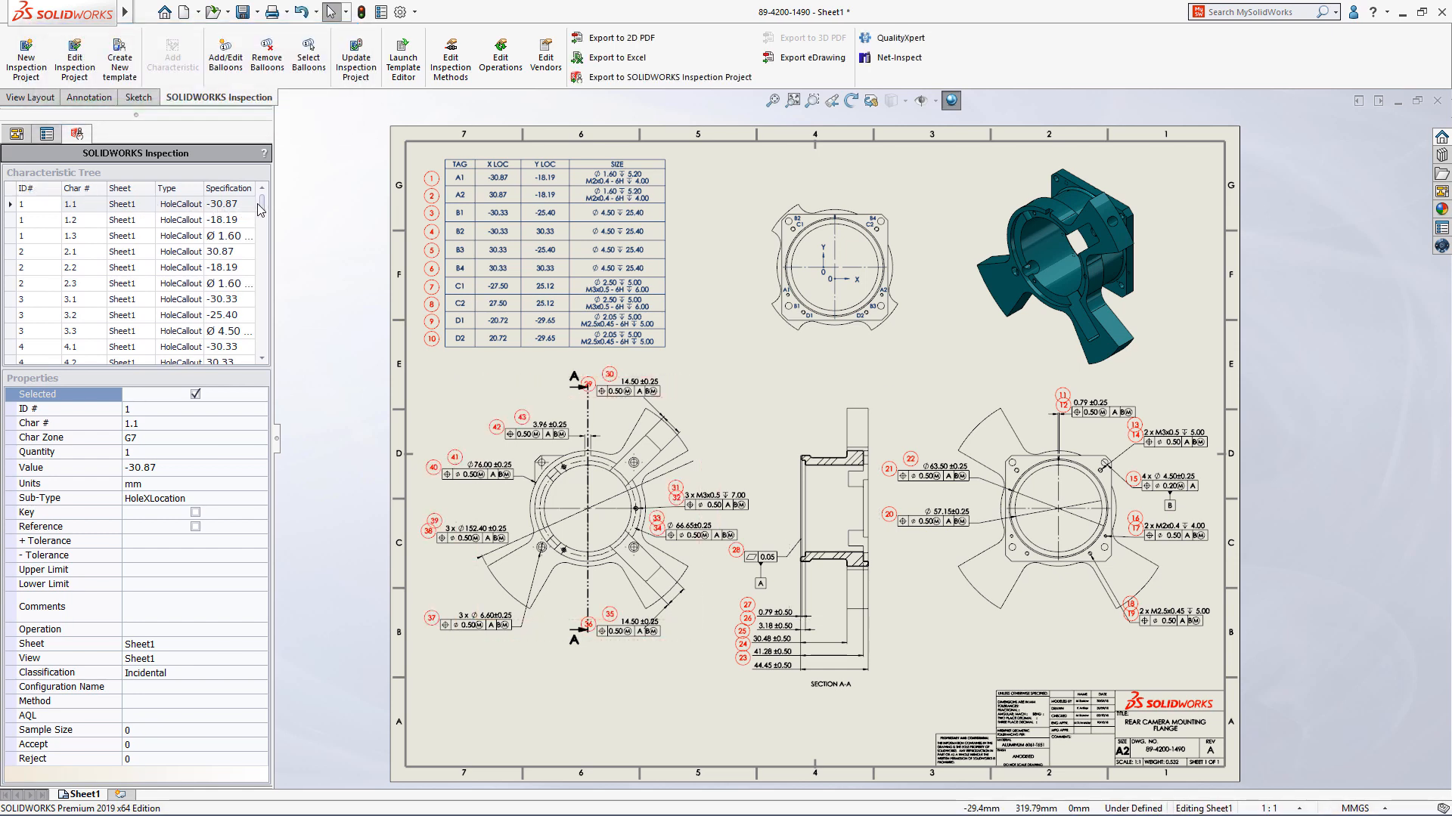
Scroll the characteristic tree and select 18.1, the M2.5x0.45 hole callout.
scroll("down", 3)
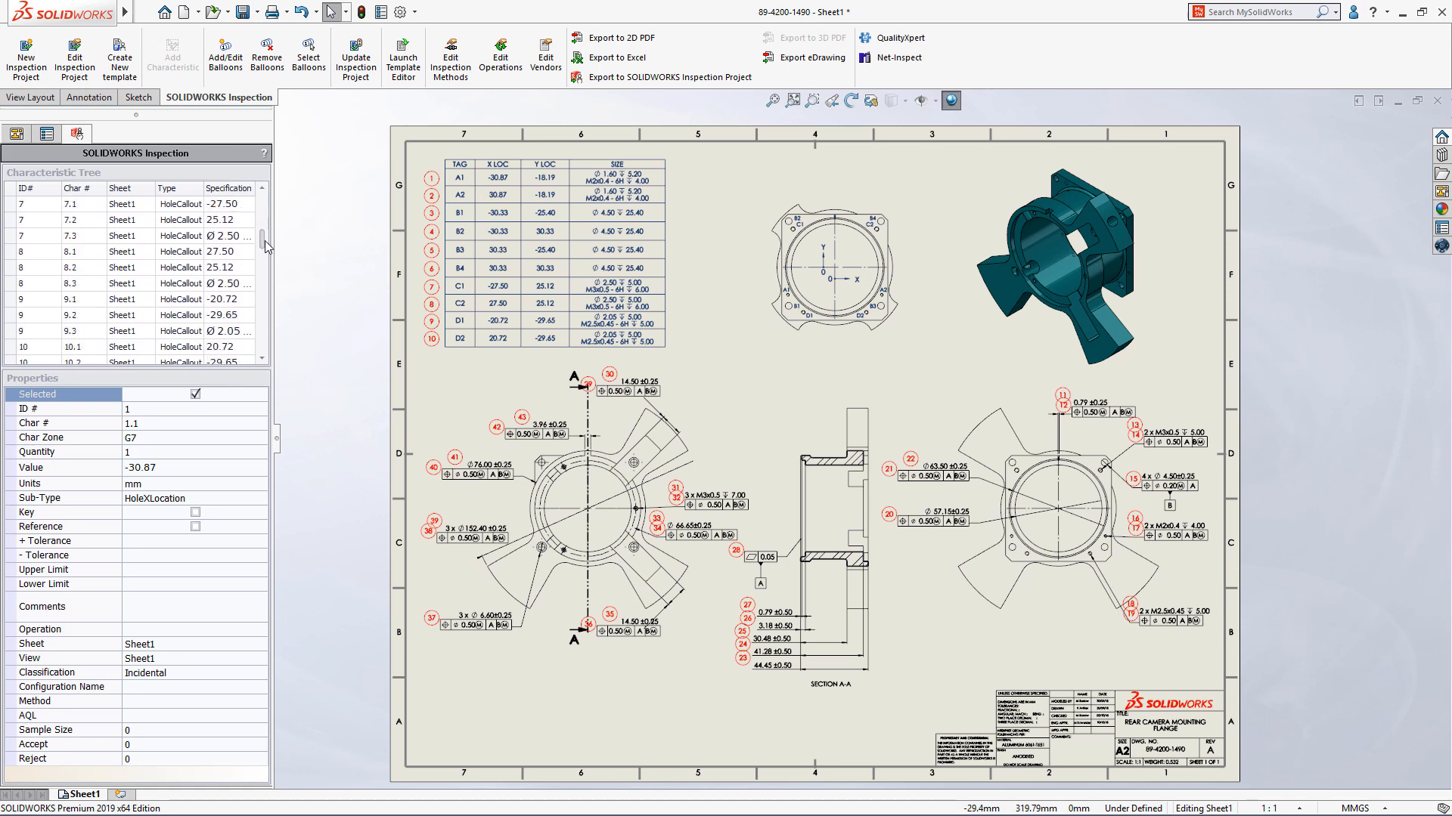
scroll("down", 3)
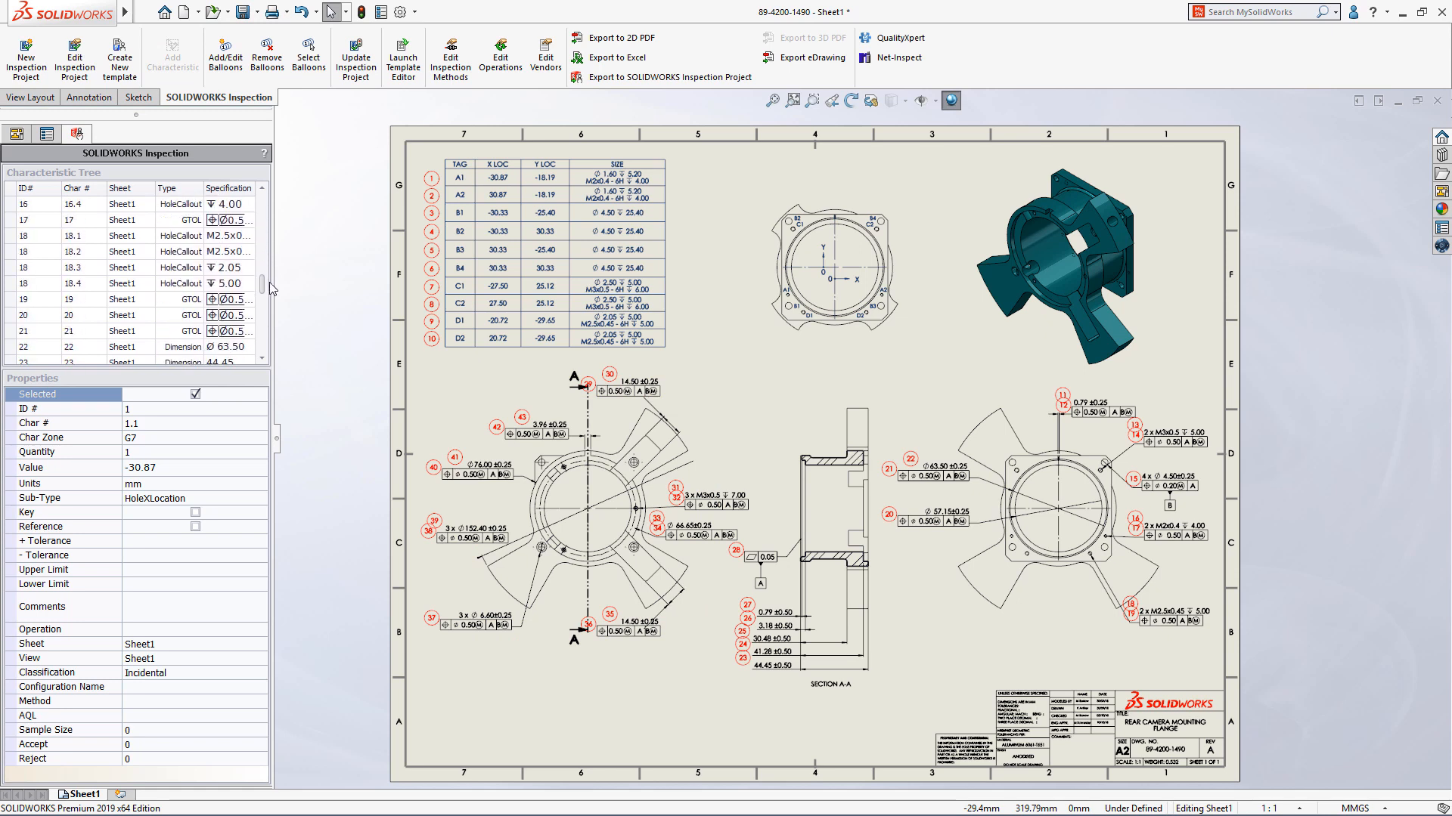
mouse_move(39, 245)
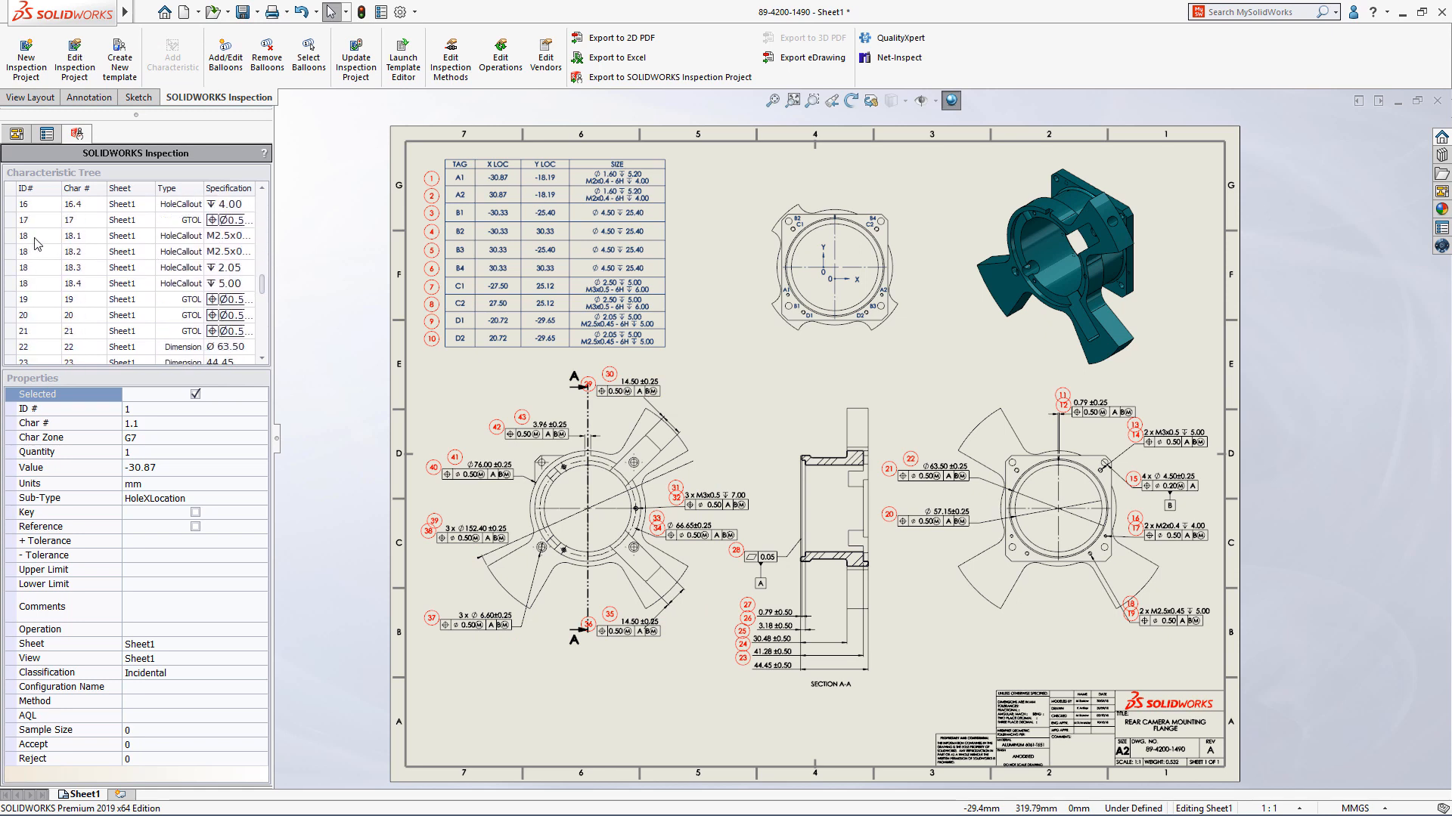
left_click(75, 236)
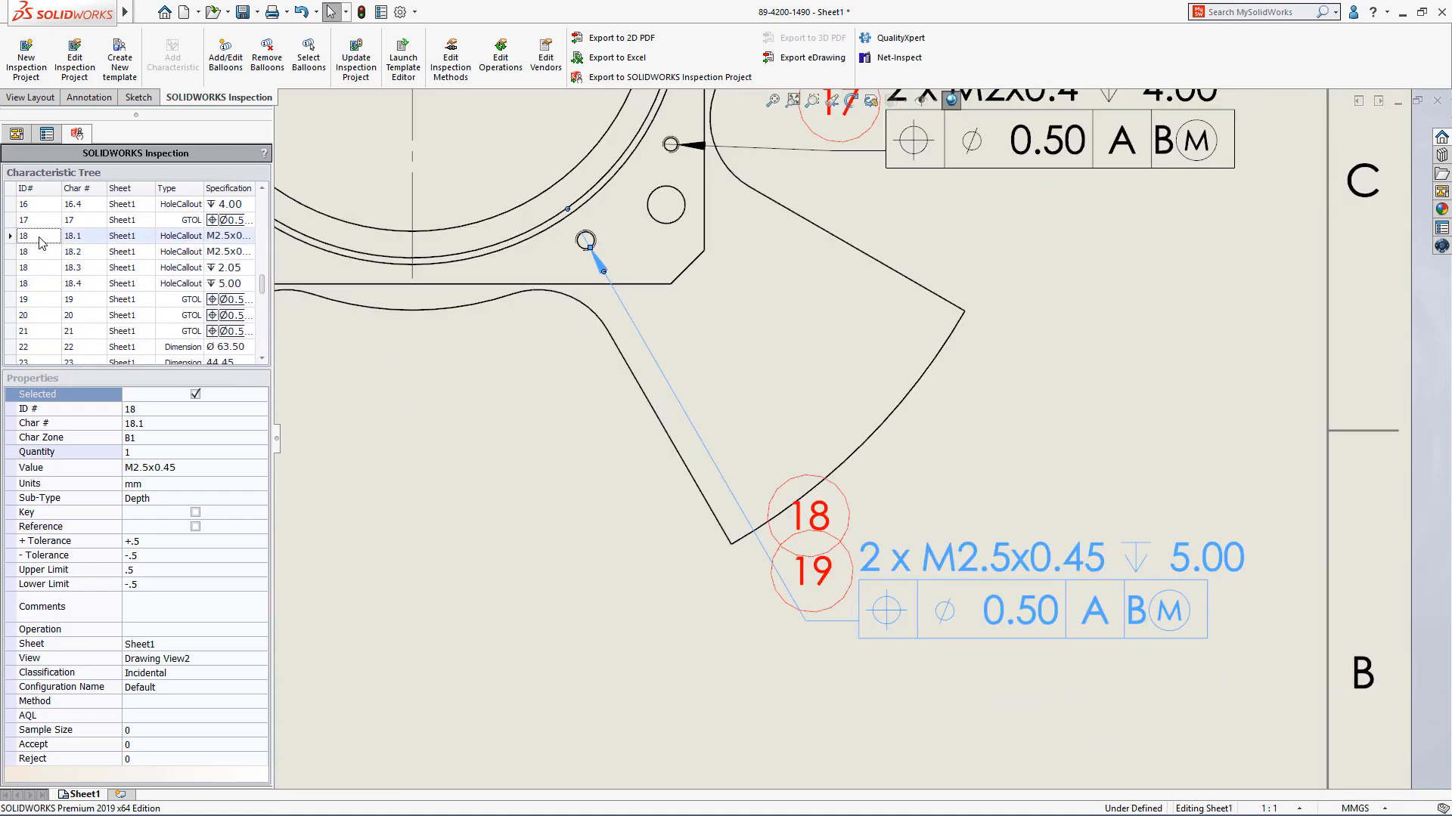
Ungroup the M2.5x0.45 callout into items 18–22 and move balloon 18 beside its hole.
right_click(36, 235)
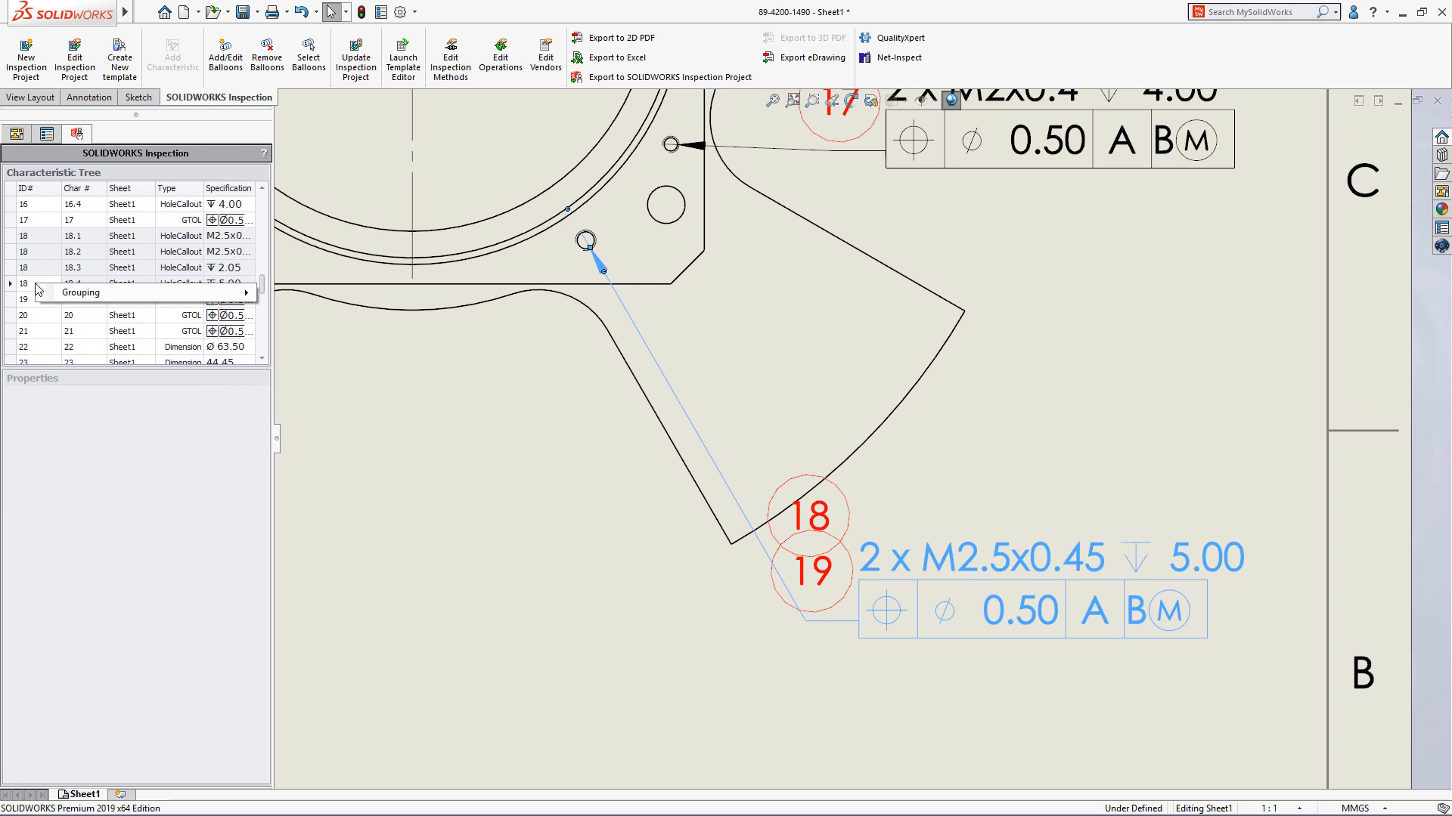
mouse_move(80, 293)
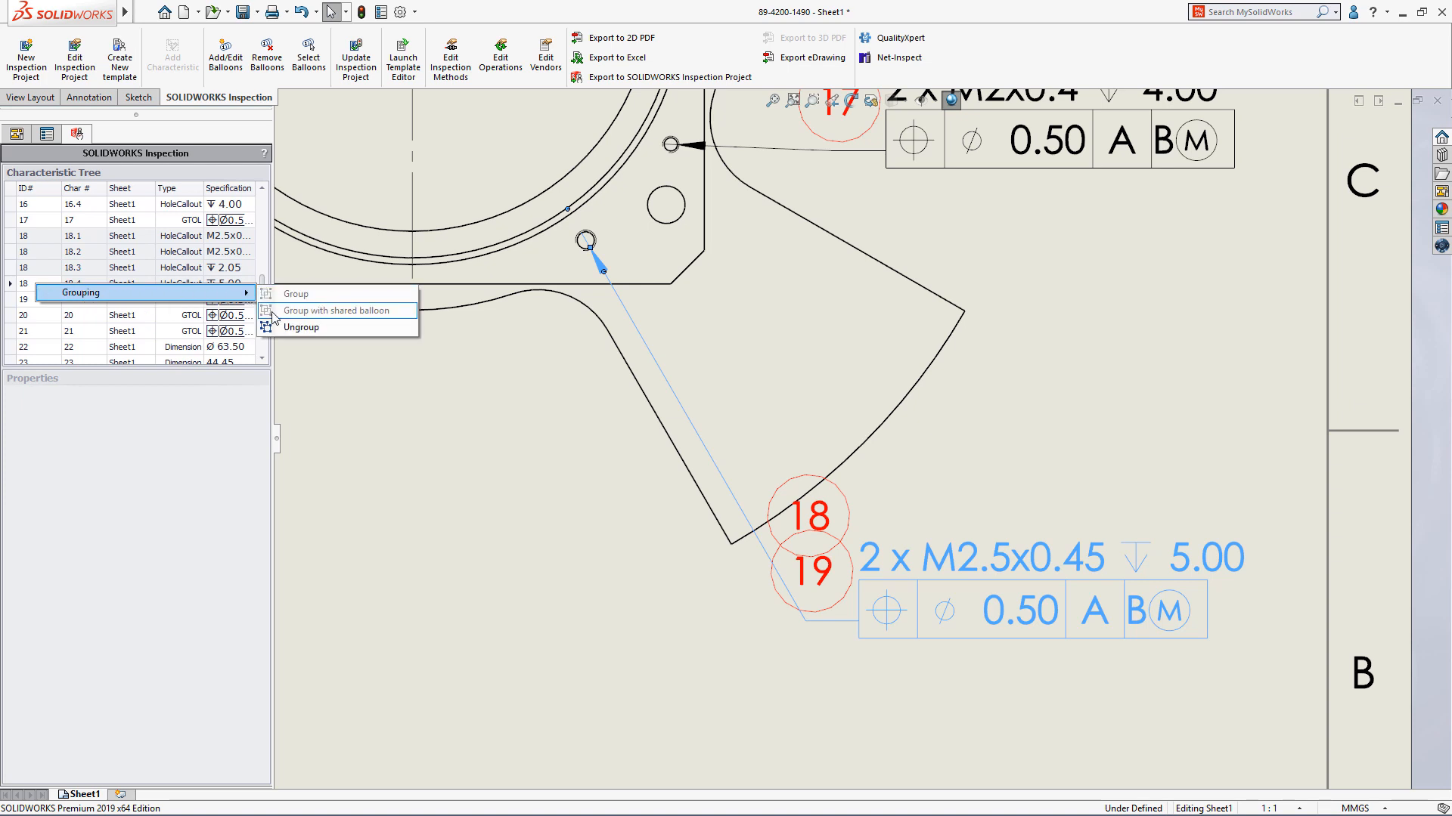
left_click(301, 327)
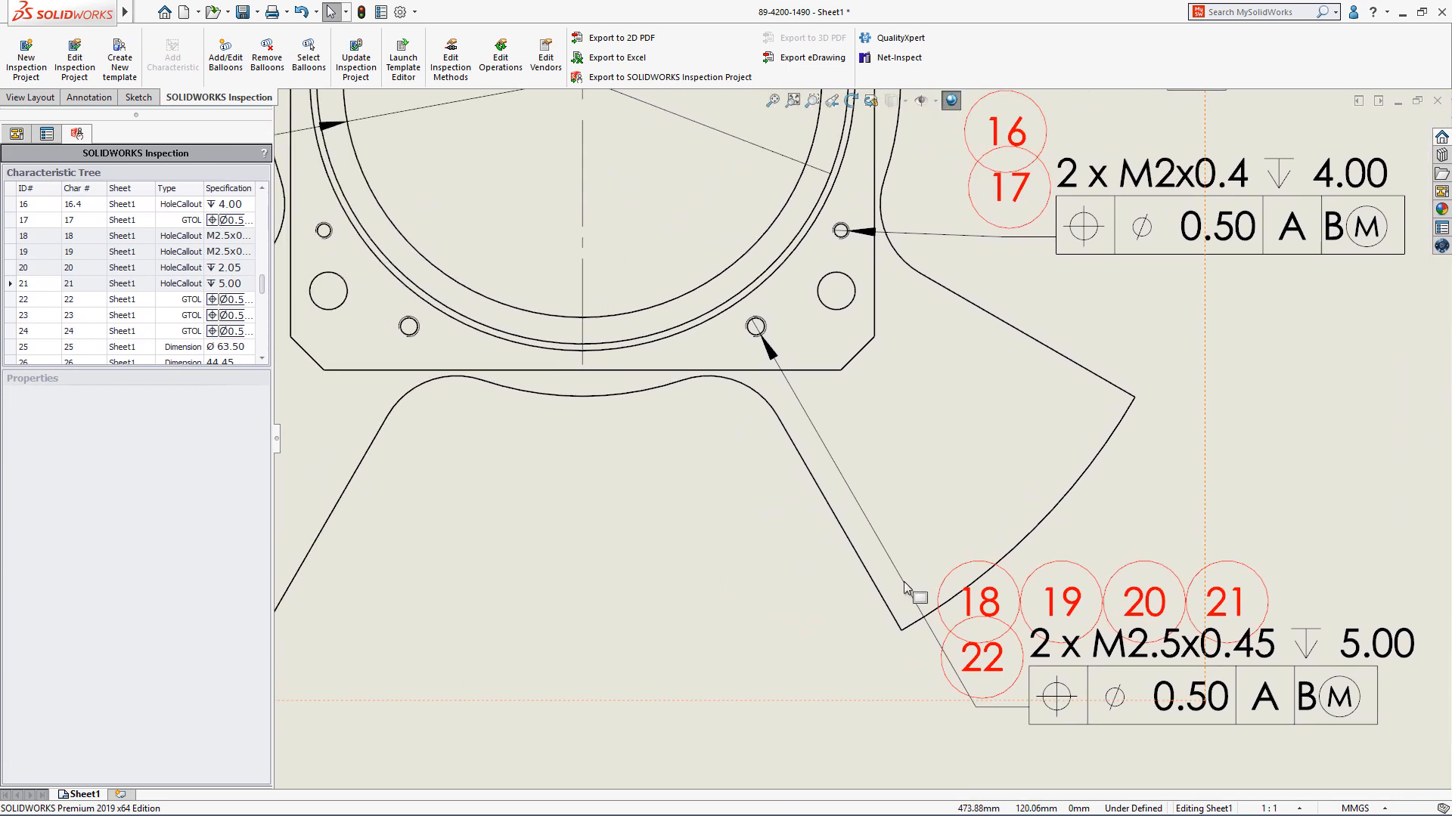
left_click_drag(977, 599, 830, 371)
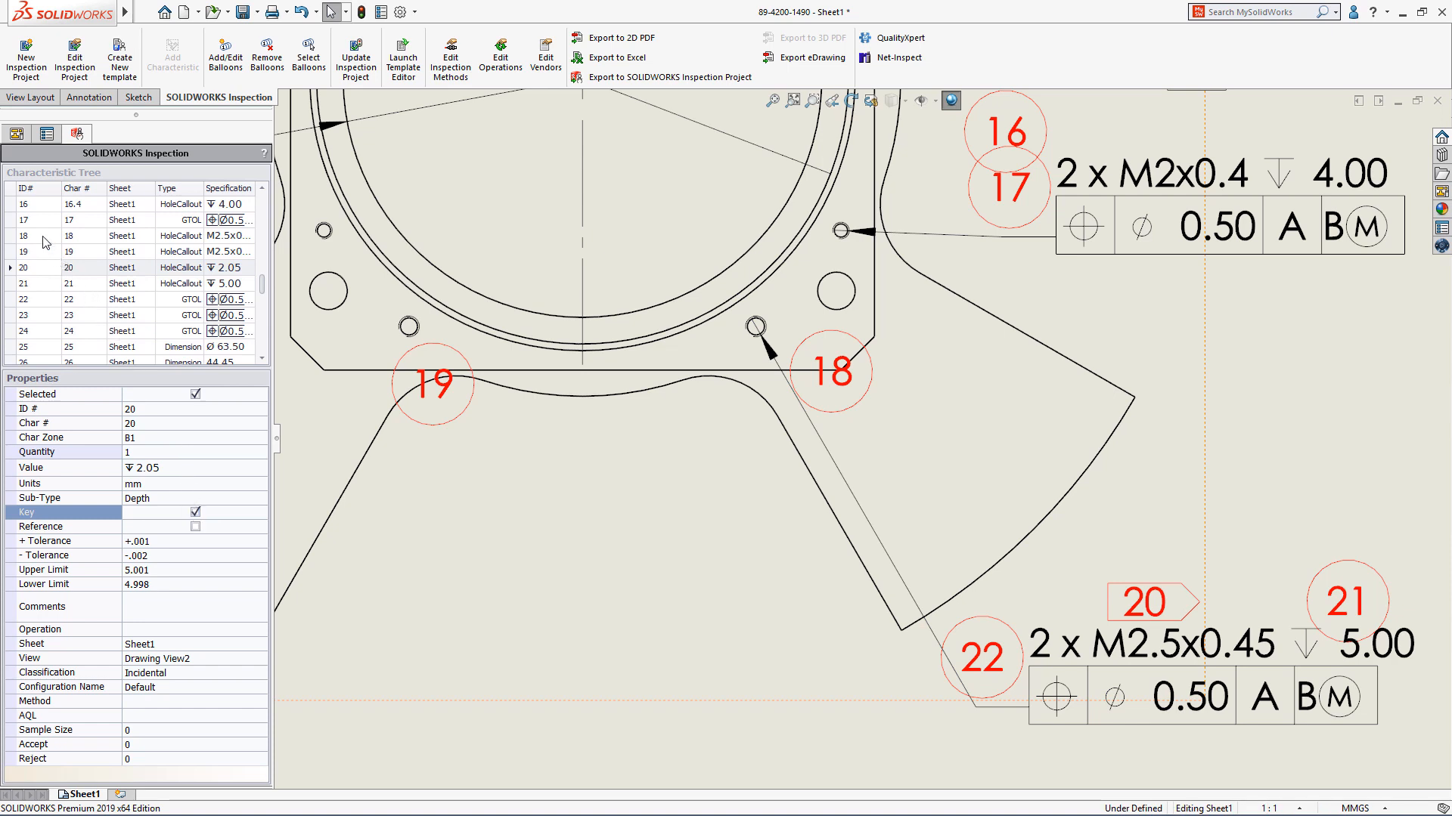
Group items 18–22 back as 18.1–18.5 and export the Excel First Article Inspection Report.
left_click(23, 299)
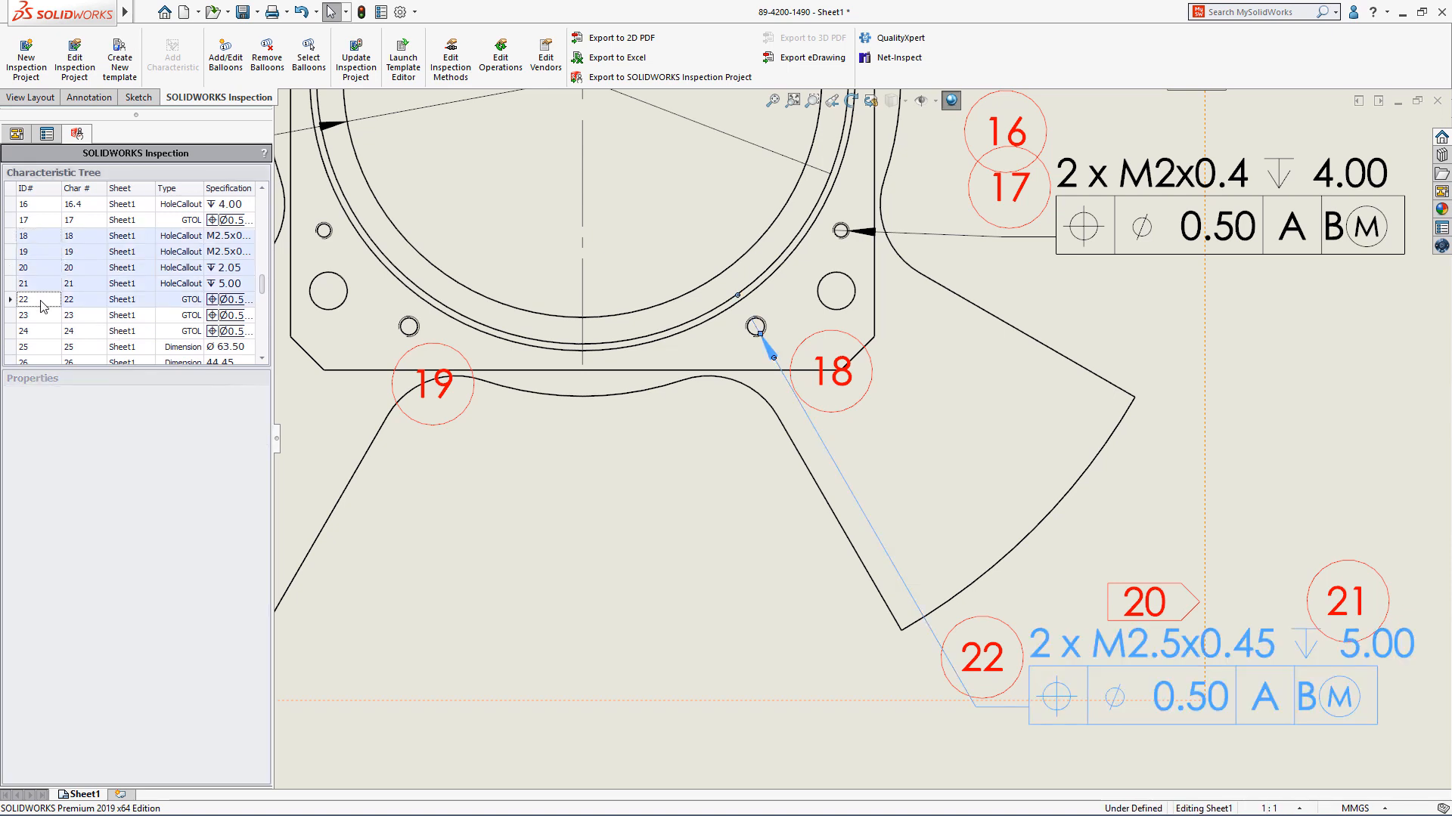
right_click(41, 299)
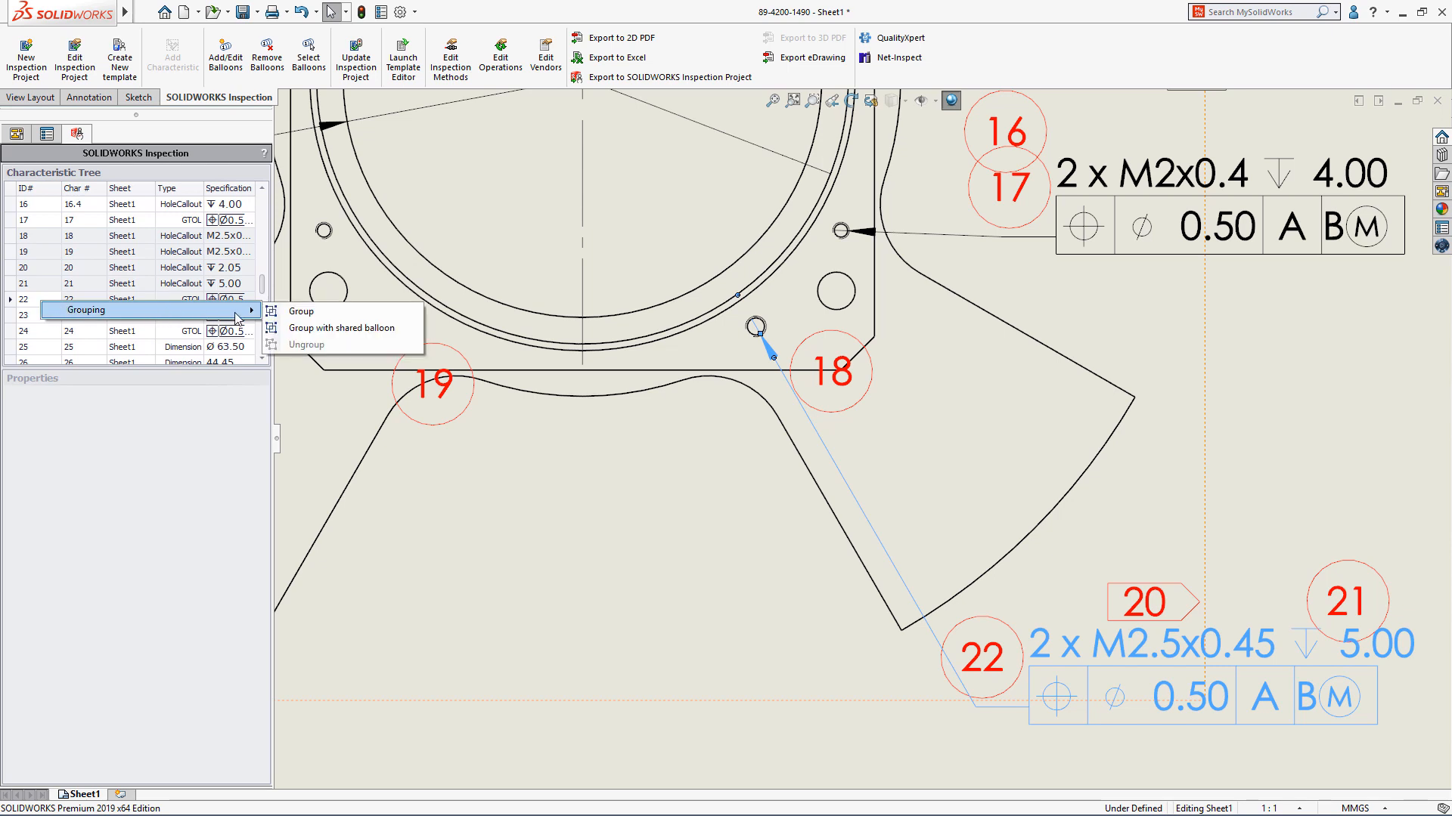
left_click(300, 312)
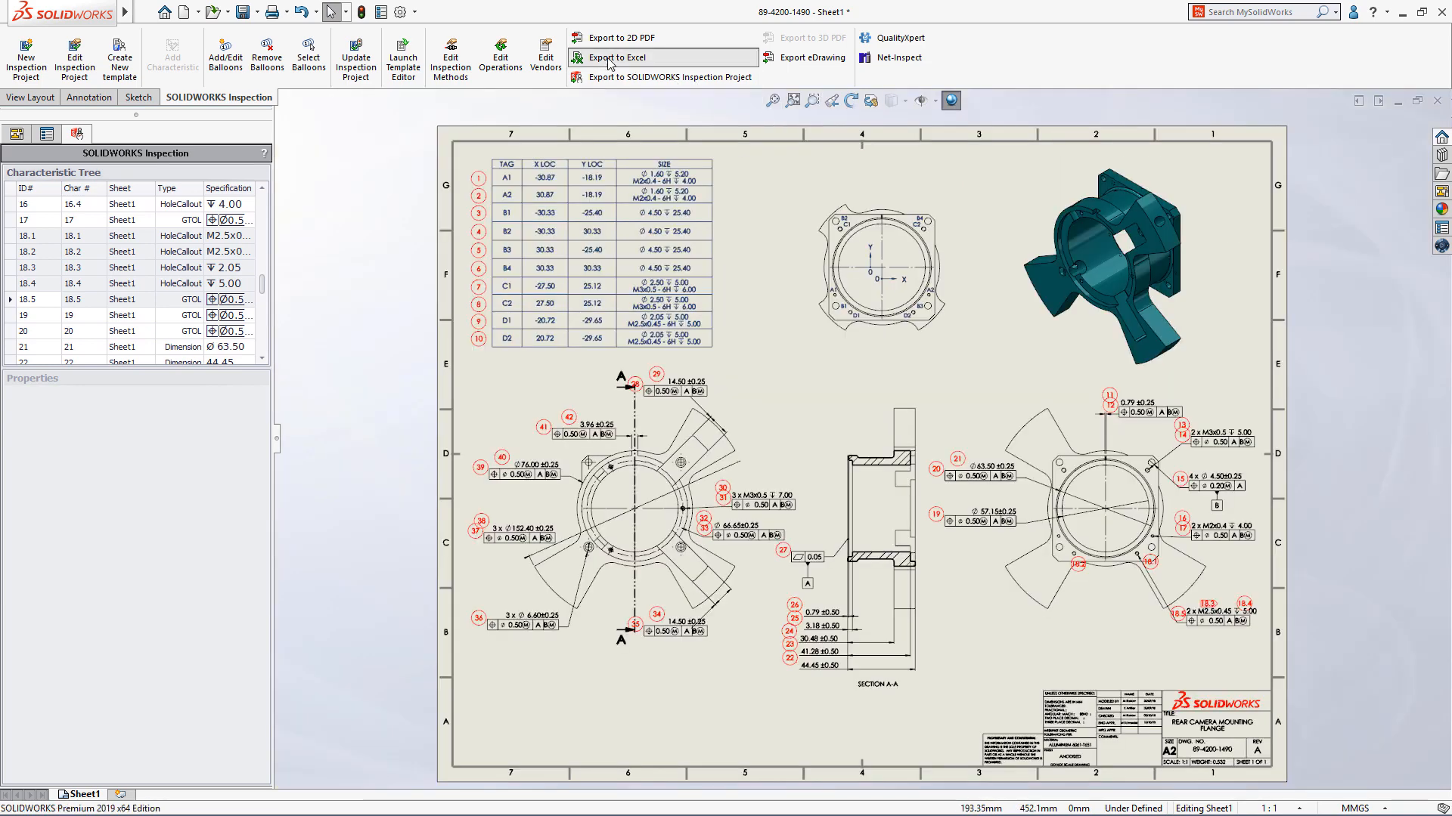
left_click(614, 58)
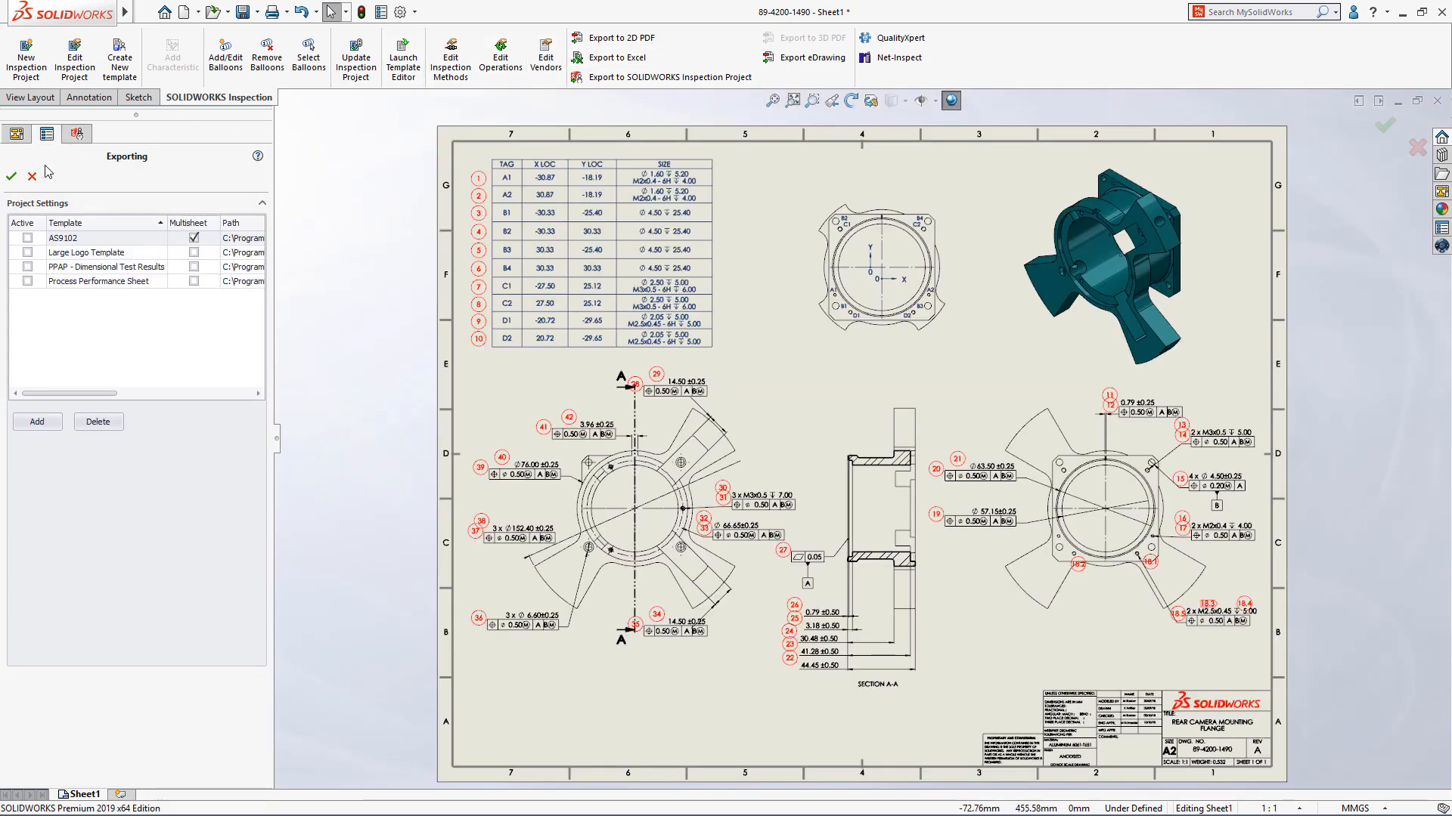
left_click(604, 57)
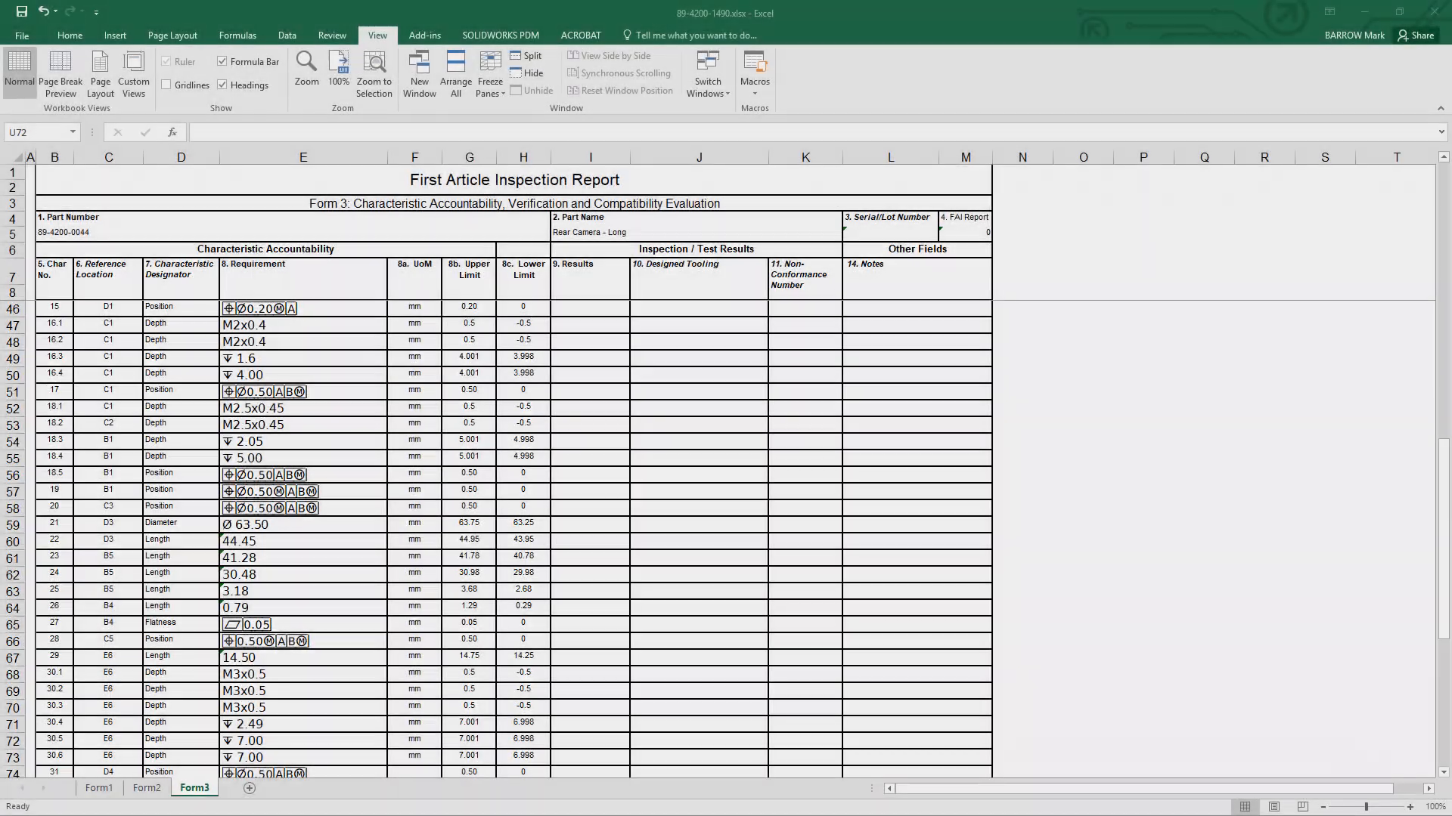